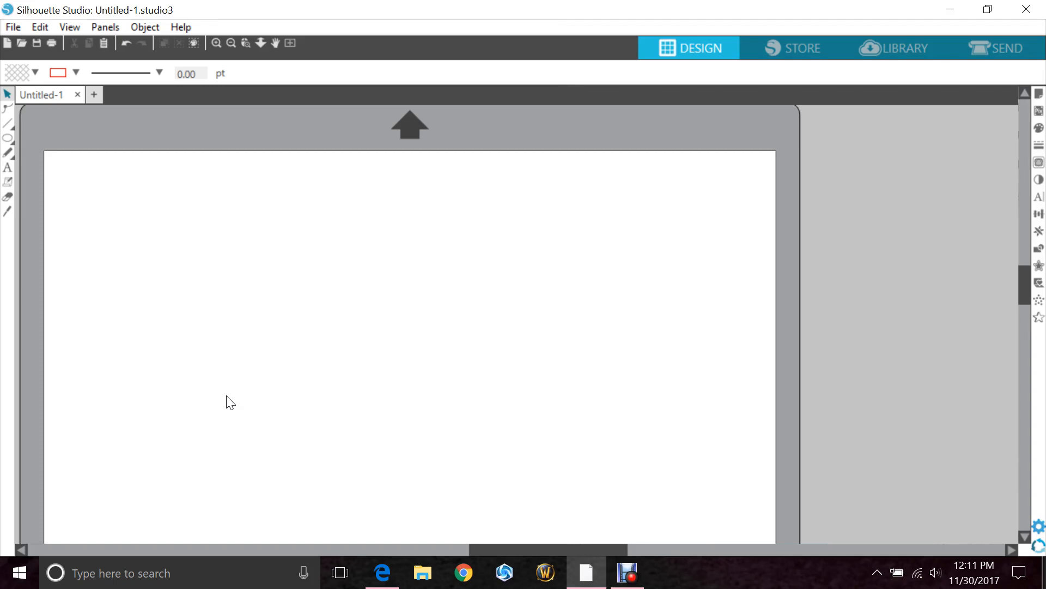
Step: Draw a wide, flat ellipse across the lower half of the blank page
click(184, 195)
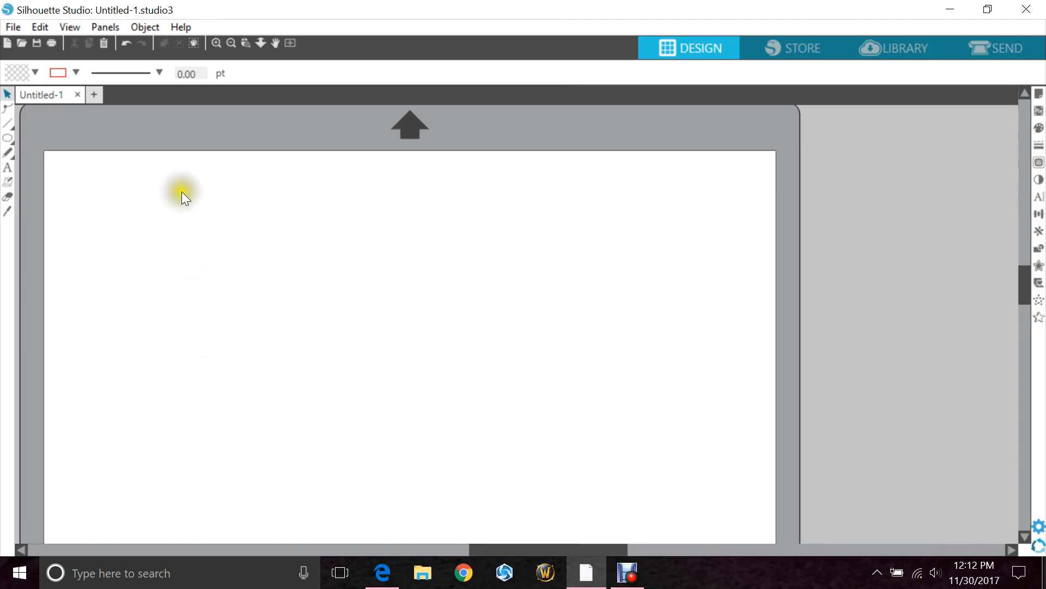
click(9, 138)
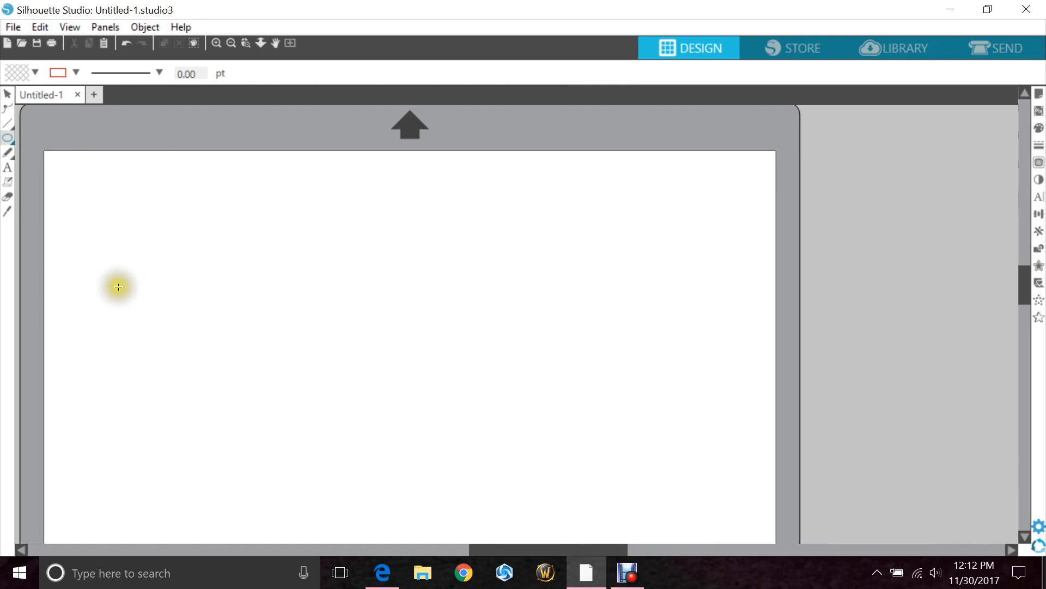
drag(119, 287, 610, 418)
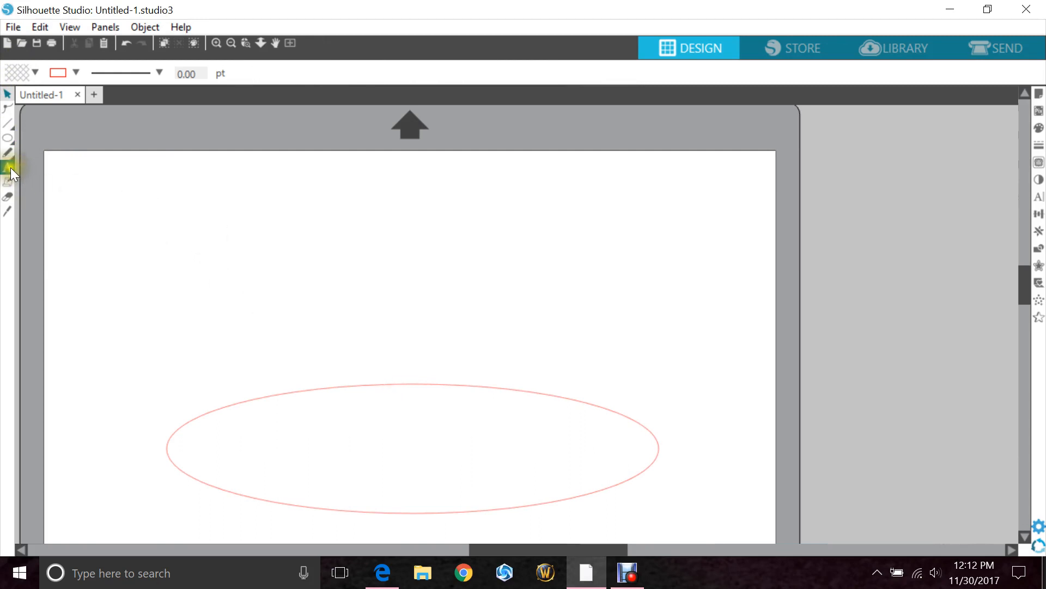
Step: Add the word WELCOME in Impact above the oval, then select and enlarge it
click(7, 167)
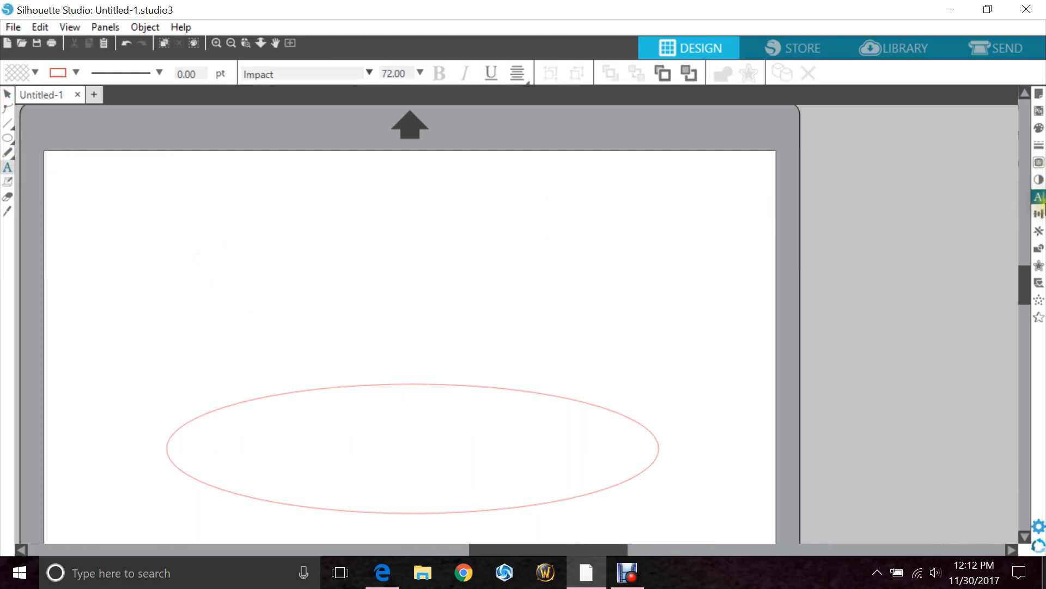
click(1039, 196)
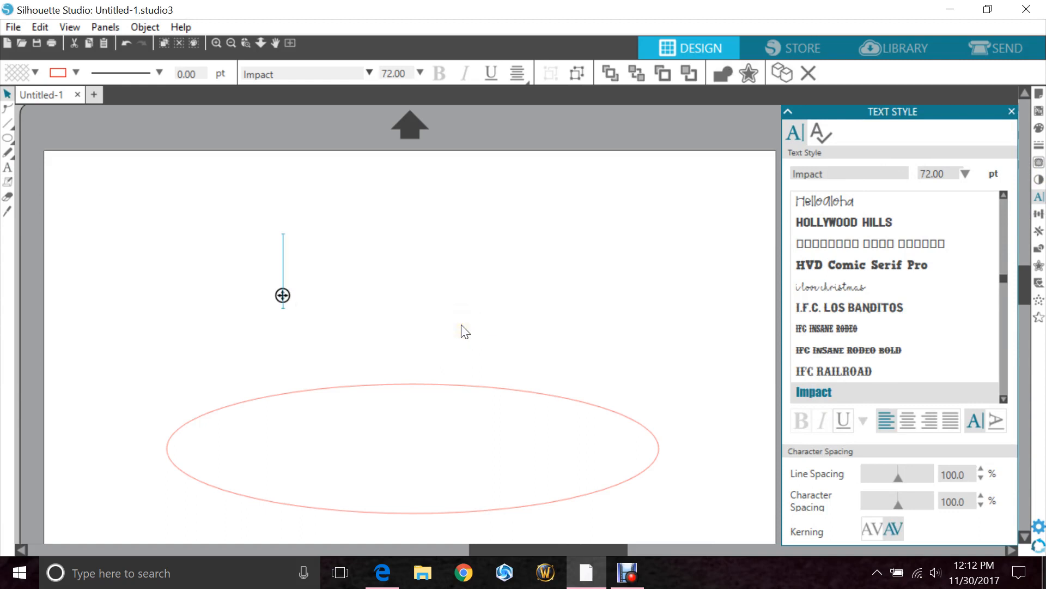
text(WELCOME)
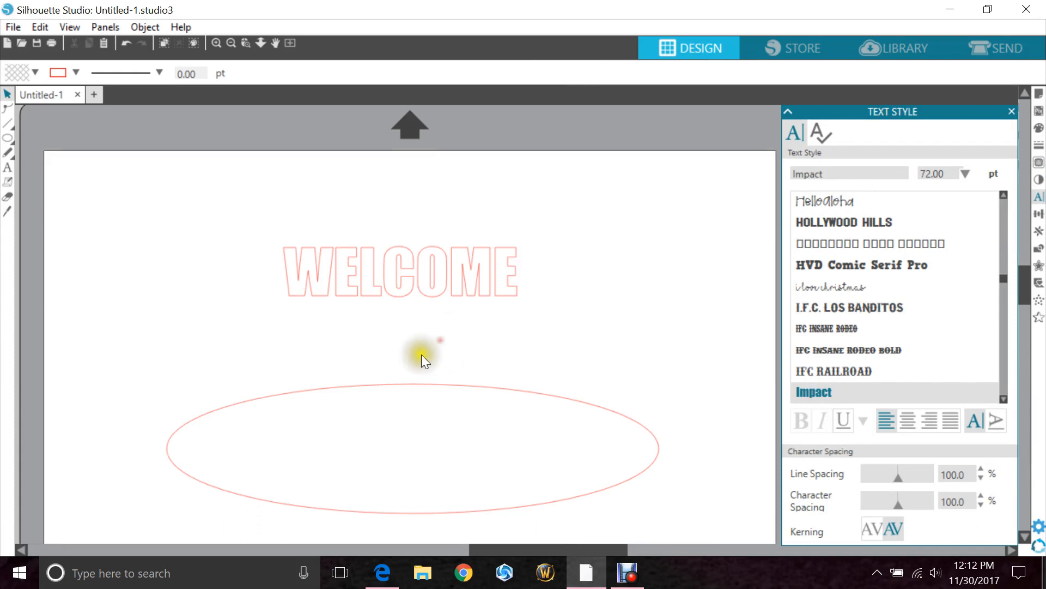
click(1012, 111)
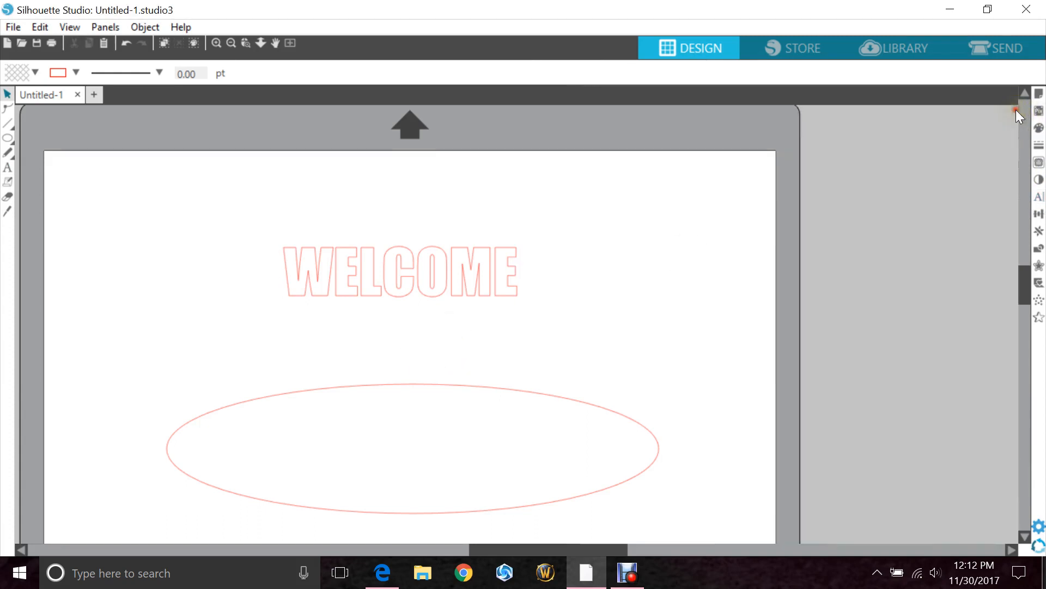
click(401, 270)
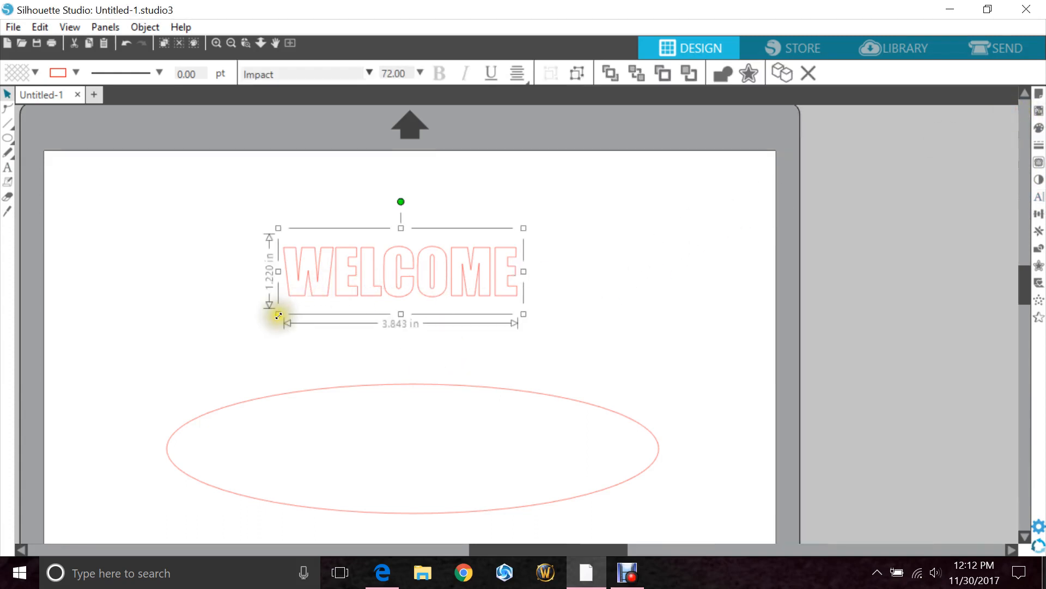
drag(278, 314, 405, 298)
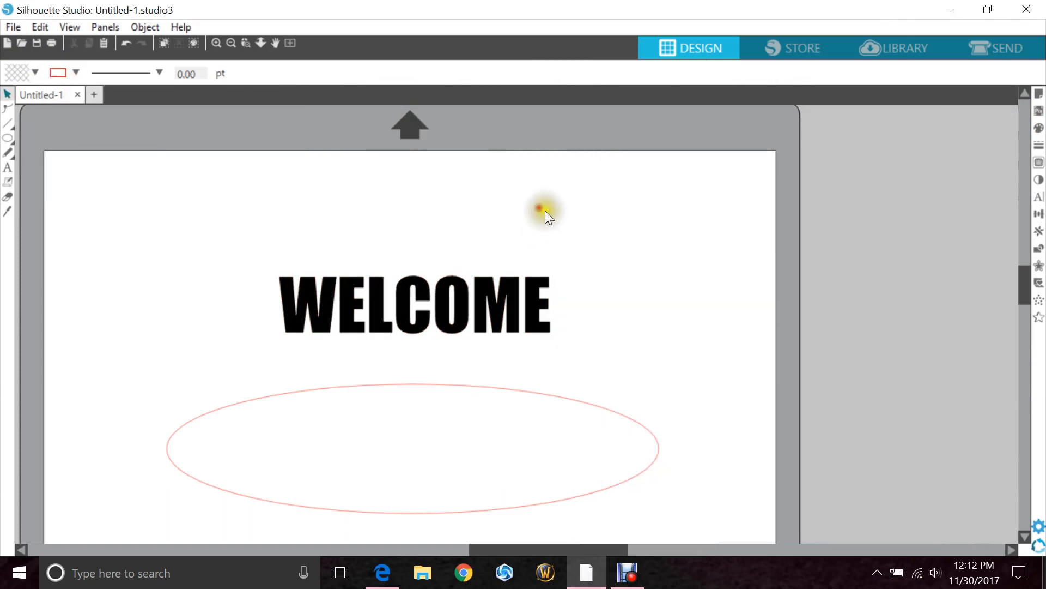
Step: Drag the WELCOME text's path handle so the straight word sits just above the oval
click(414, 307)
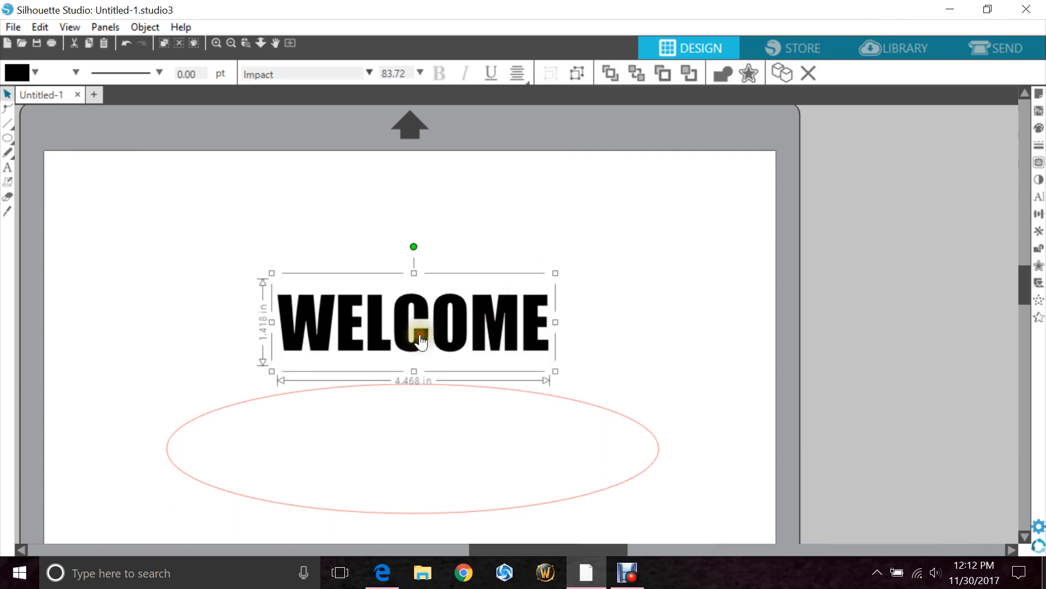
double_click(420, 324)
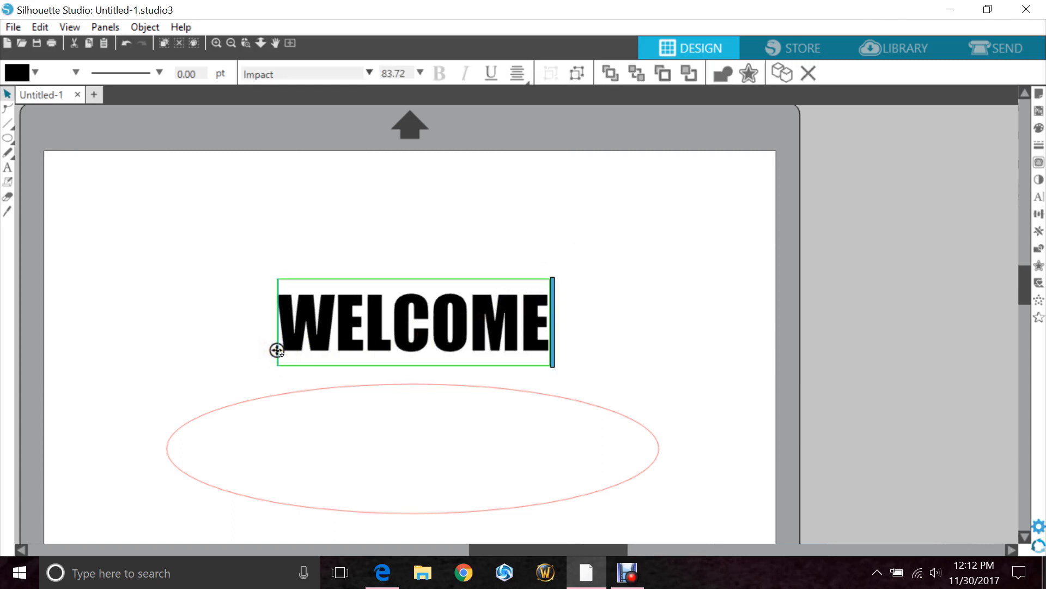
drag(278, 351, 287, 393)
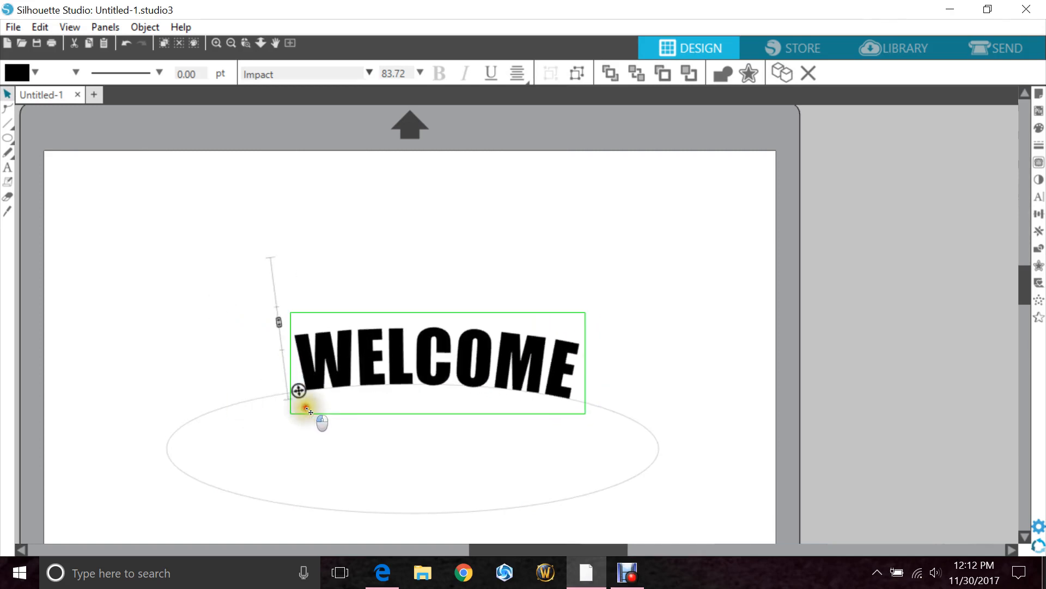
drag(301, 393, 283, 353)
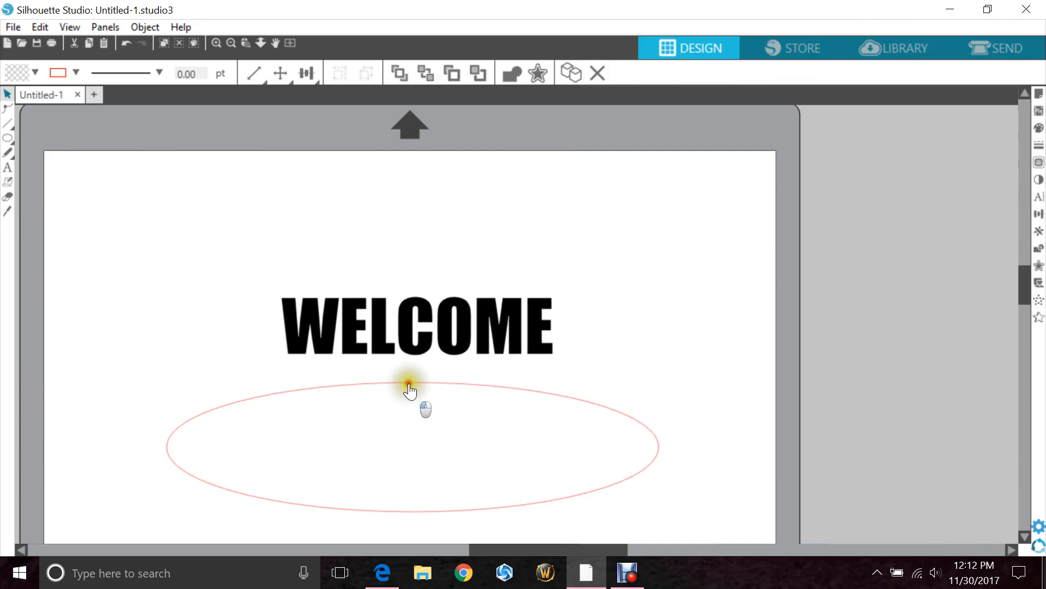
Step: Zoom in on WELCOME and the oval's top arc, and select both together
drag(410, 390, 410, 431)
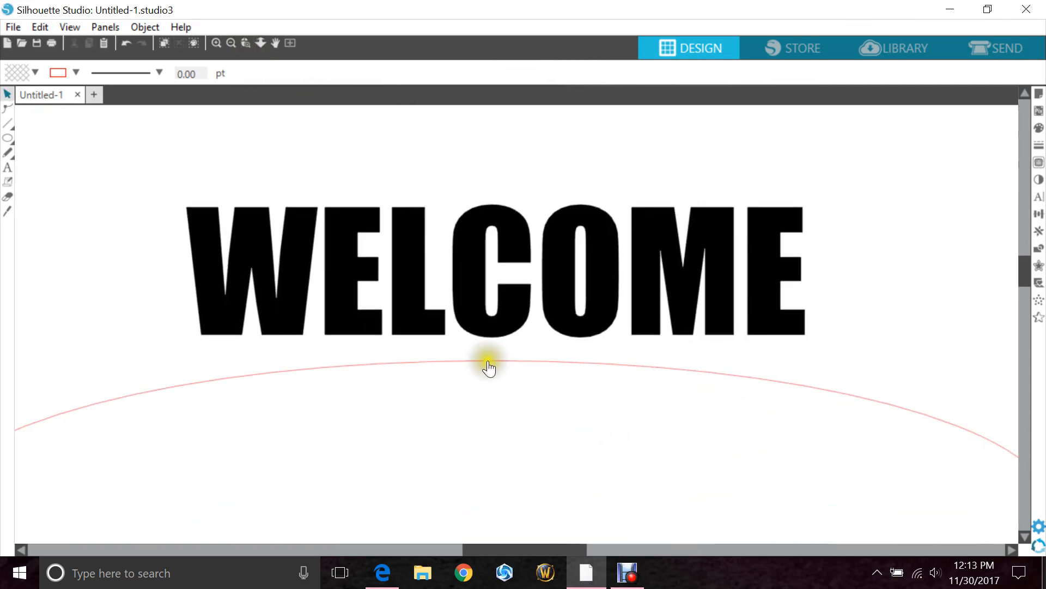
click(490, 367)
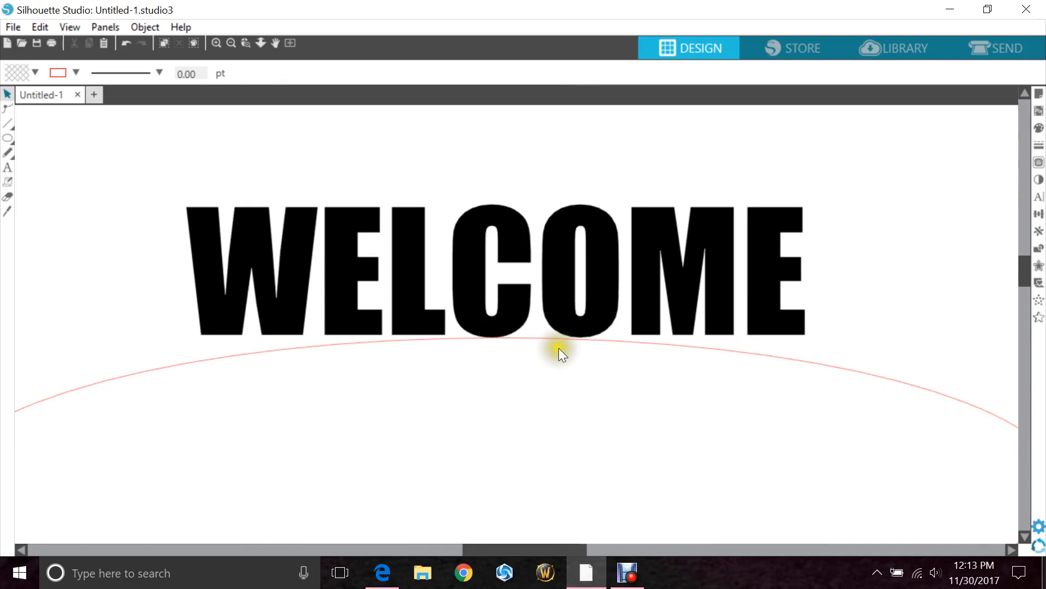
click(560, 267)
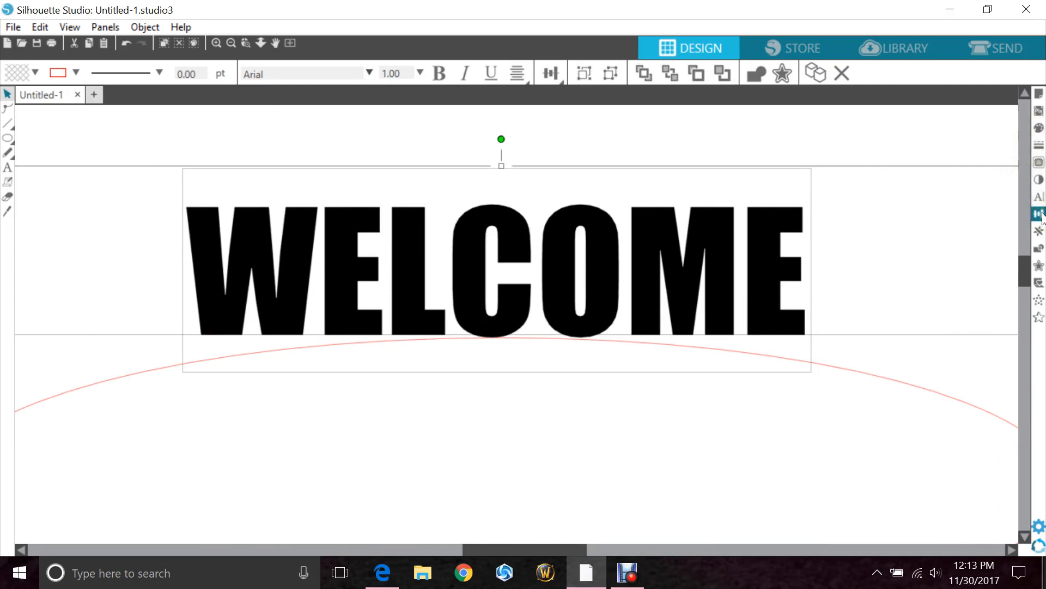
mouse_move(1040, 214)
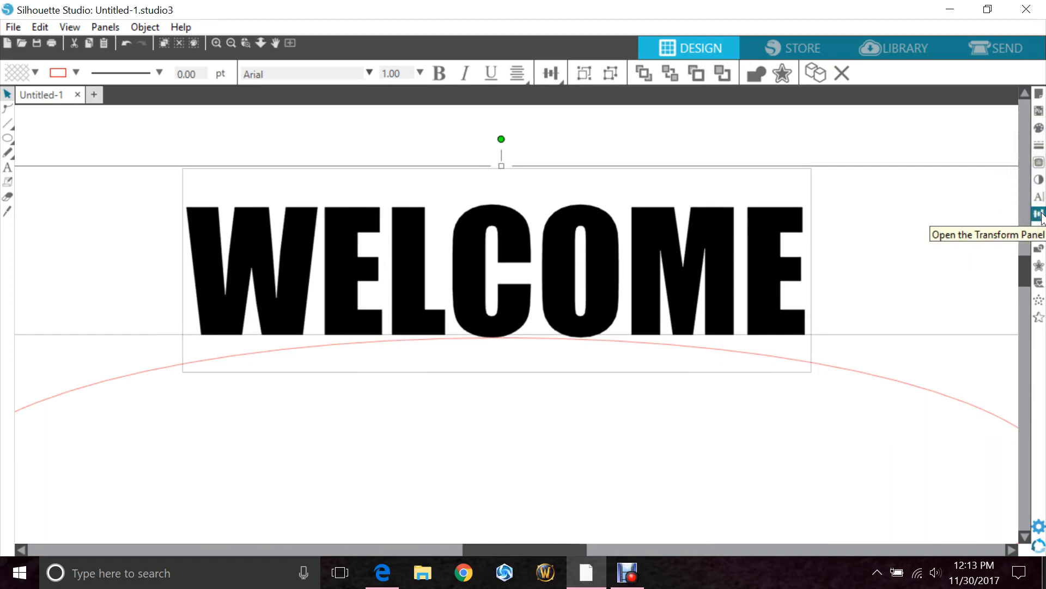
Step: Centre WELCOME horizontally on the oval using Align Center in the Transform panel
click(1038, 214)
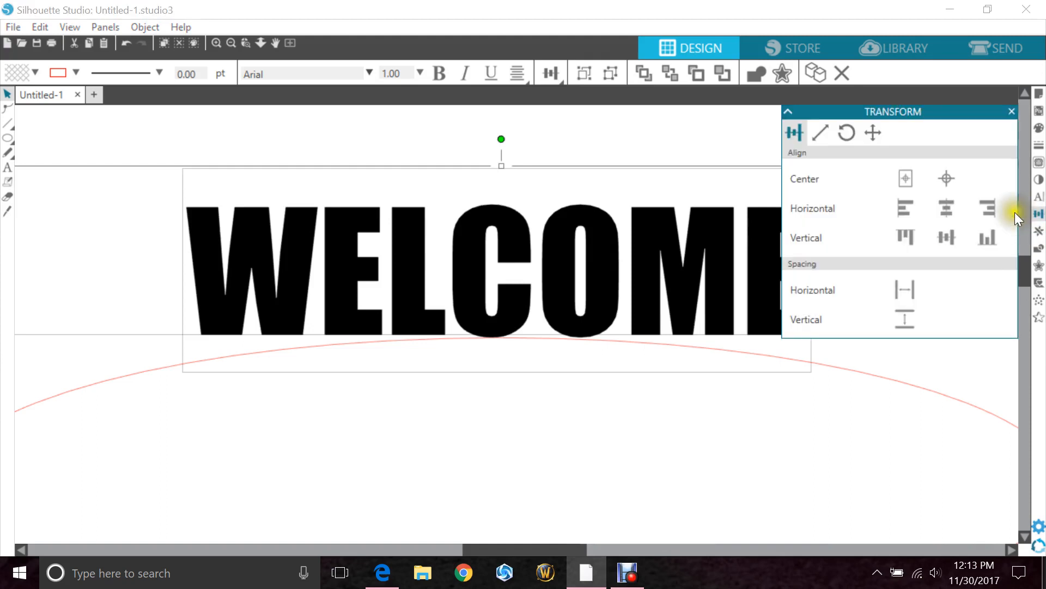
click(945, 208)
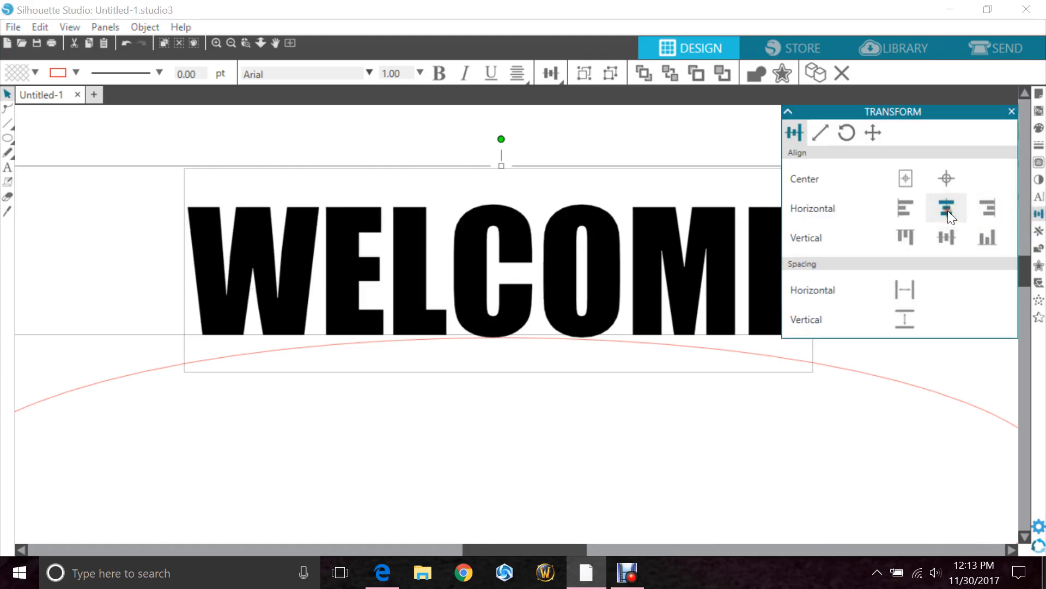
click(946, 208)
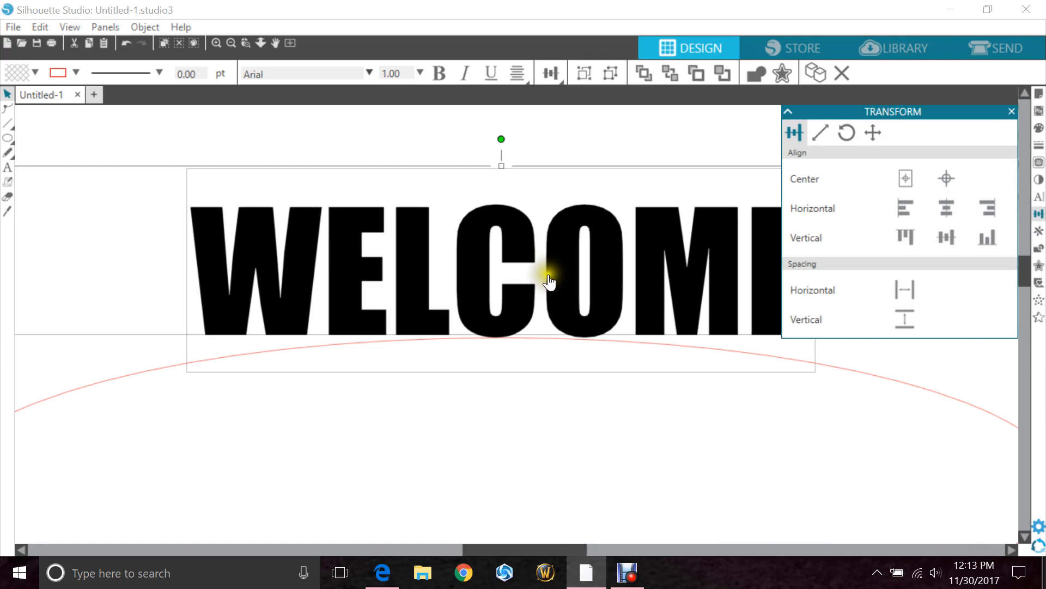
mouse_move(495, 377)
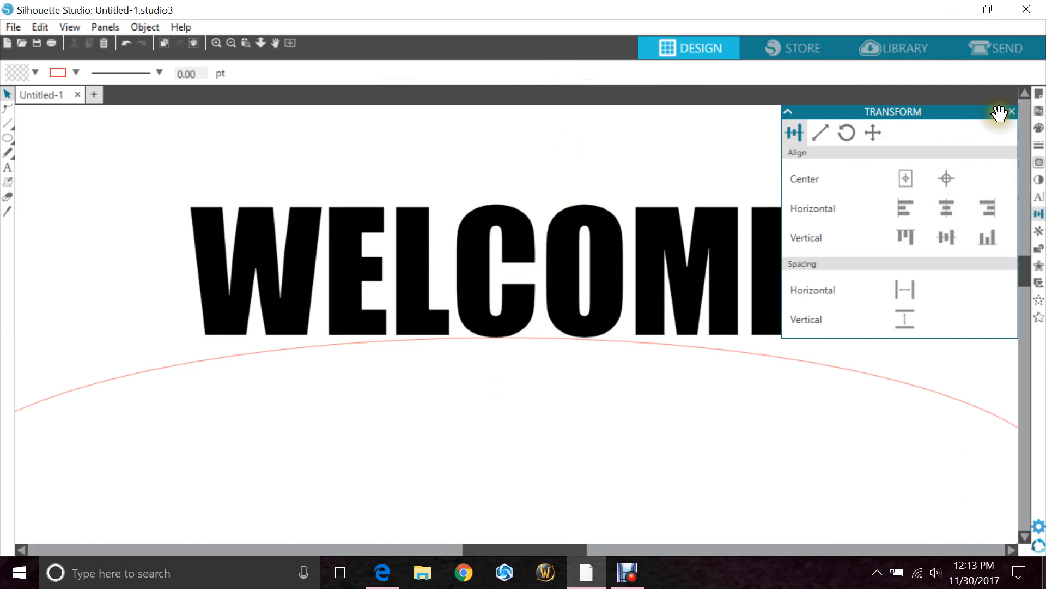
click(1011, 111)
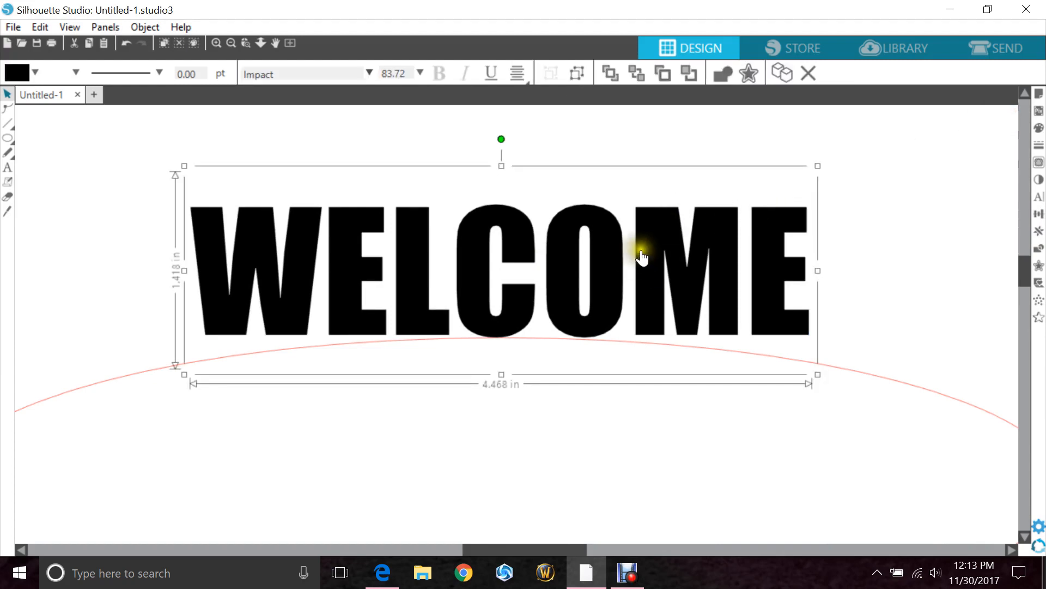
Step: Bring up WELCOME's context menu to convert it to path and ungroup the letters
right_click(641, 256)
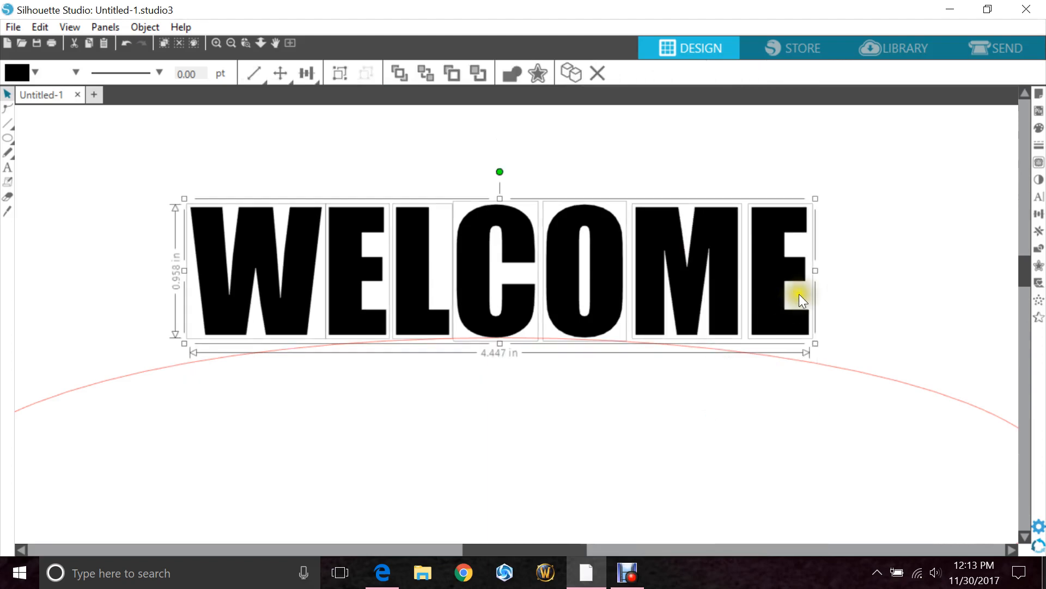
mouse_move(853, 271)
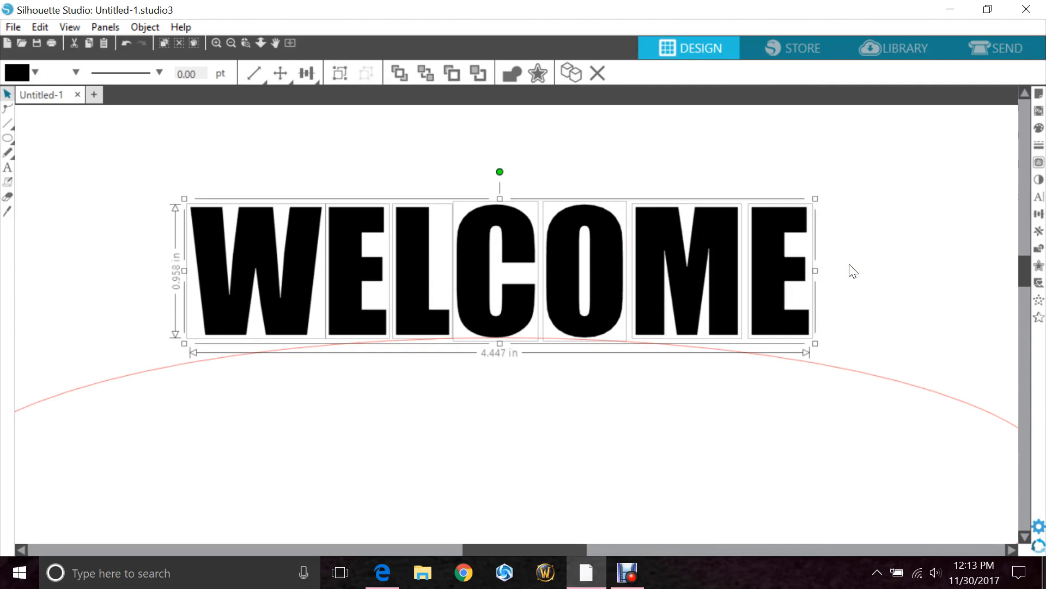
mouse_move(217, 354)
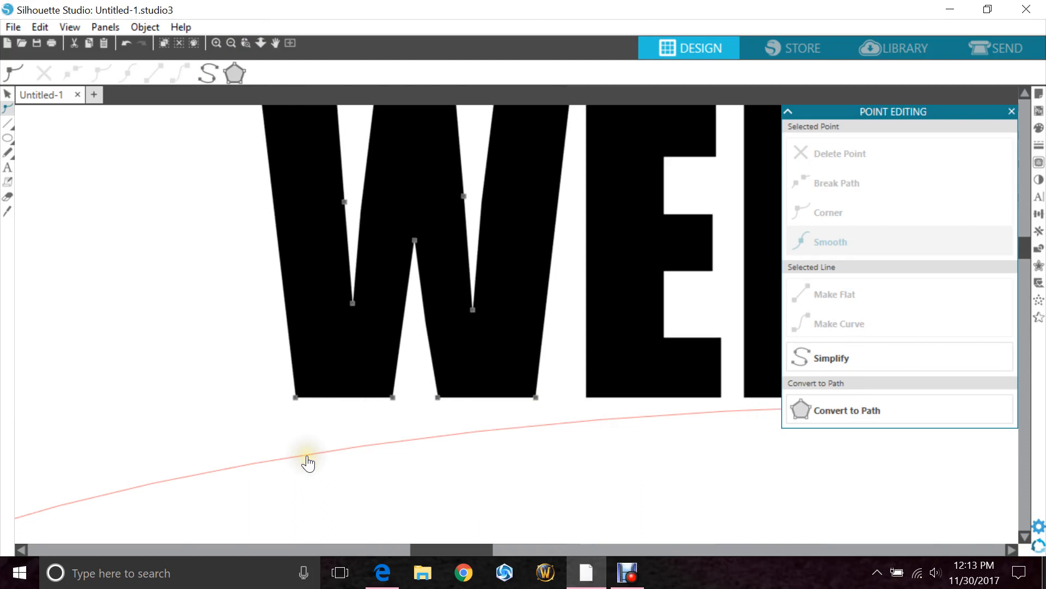
mouse_move(318, 479)
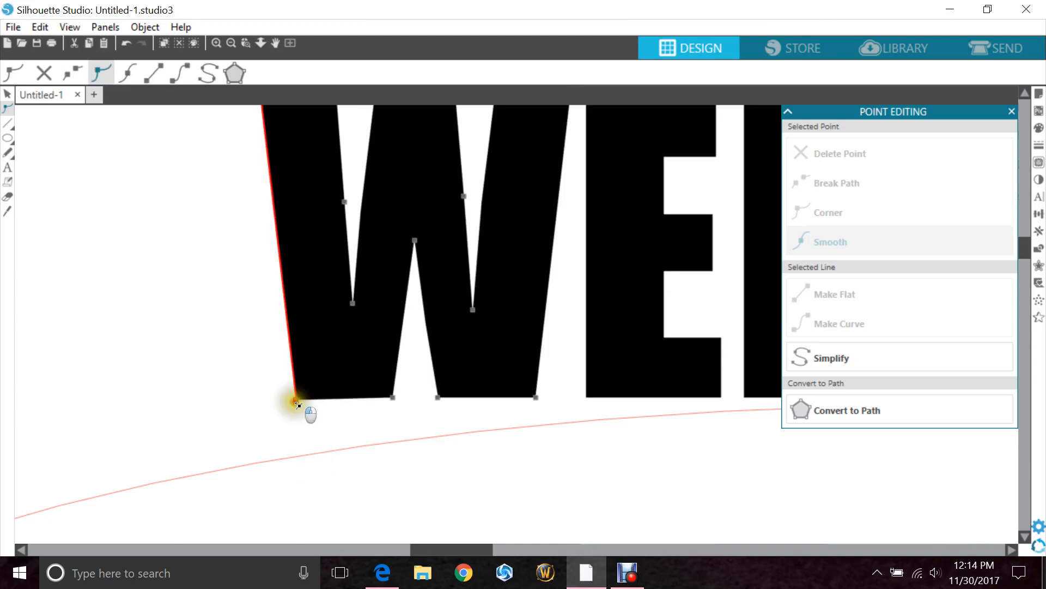
Step: Drag the bottom corner nodes of the W, L, M and final E onto the oval outline
drag(297, 398, 305, 454)
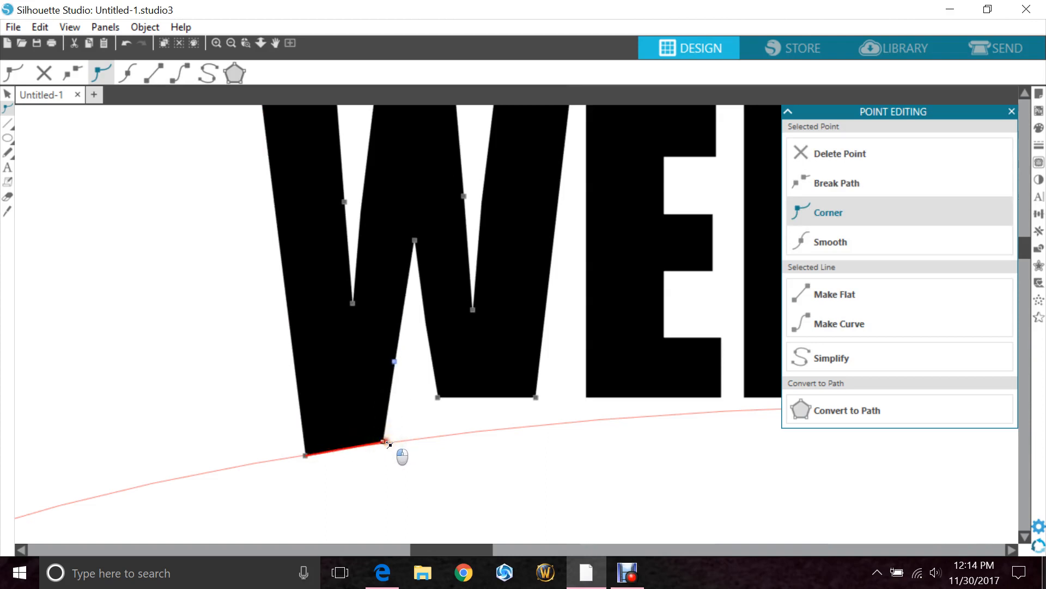
drag(387, 443, 441, 437)
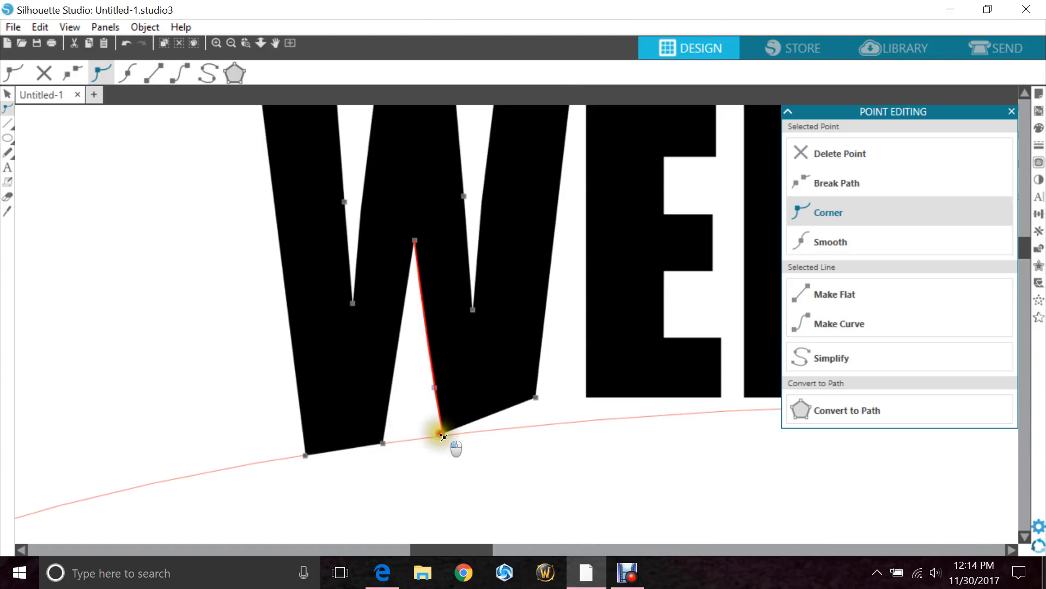
drag(440, 434, 537, 416)
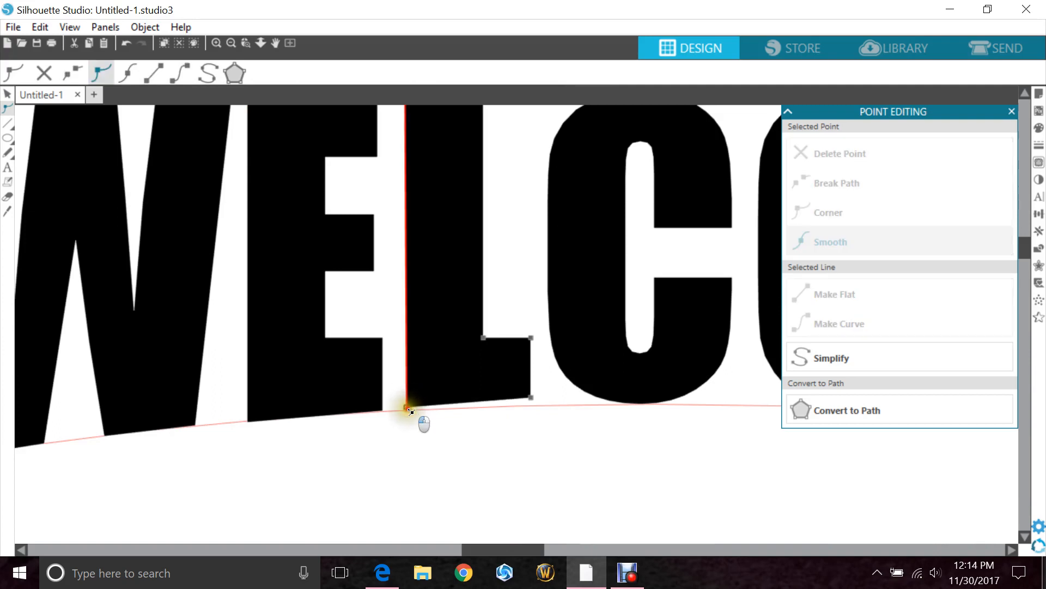
drag(410, 411, 530, 410)
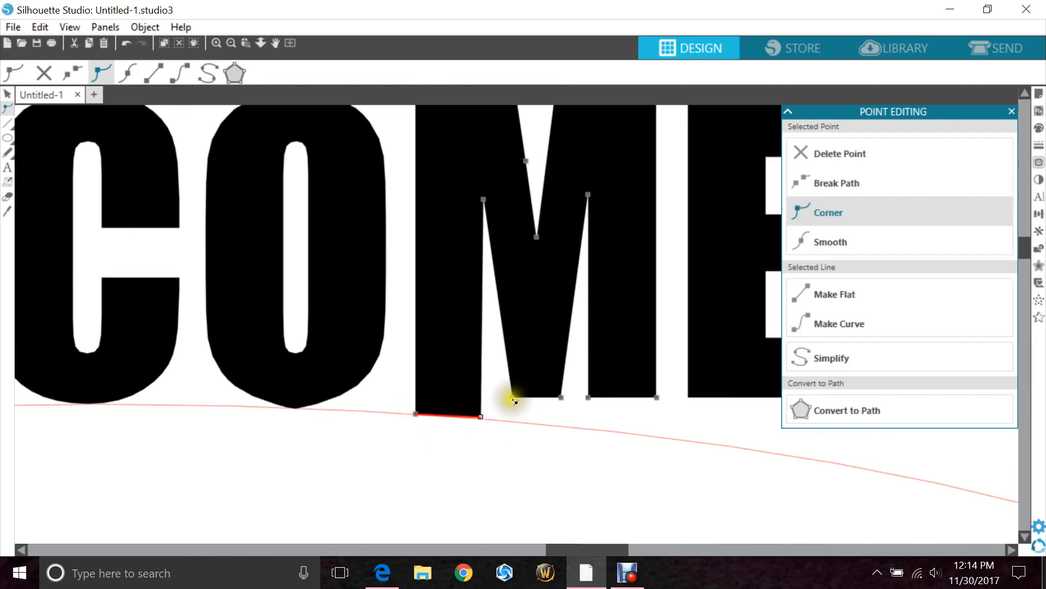
drag(479, 416, 509, 420)
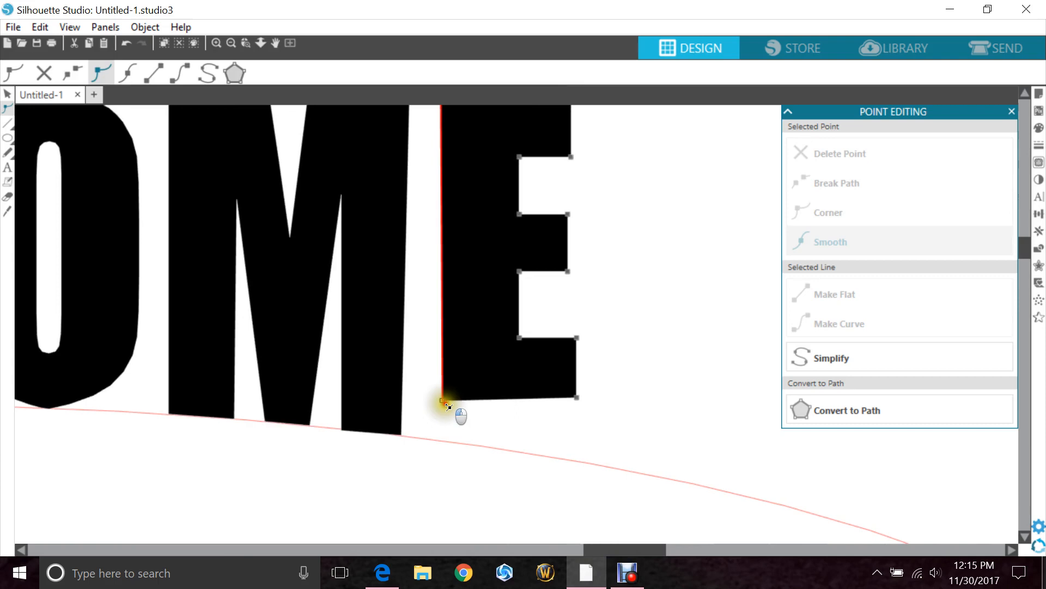
drag(444, 401, 444, 442)
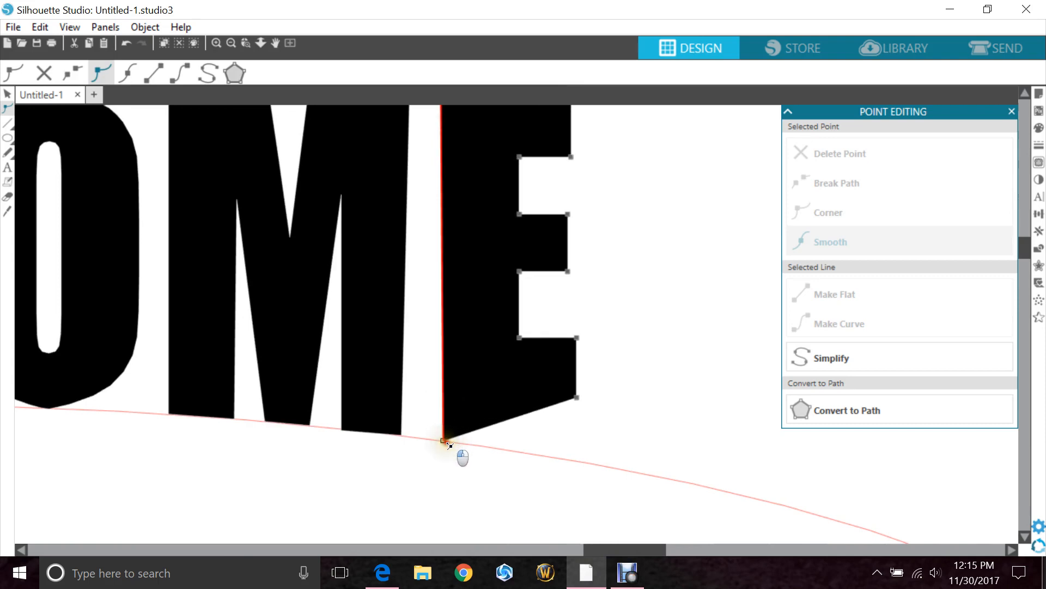
drag(444, 440, 577, 444)
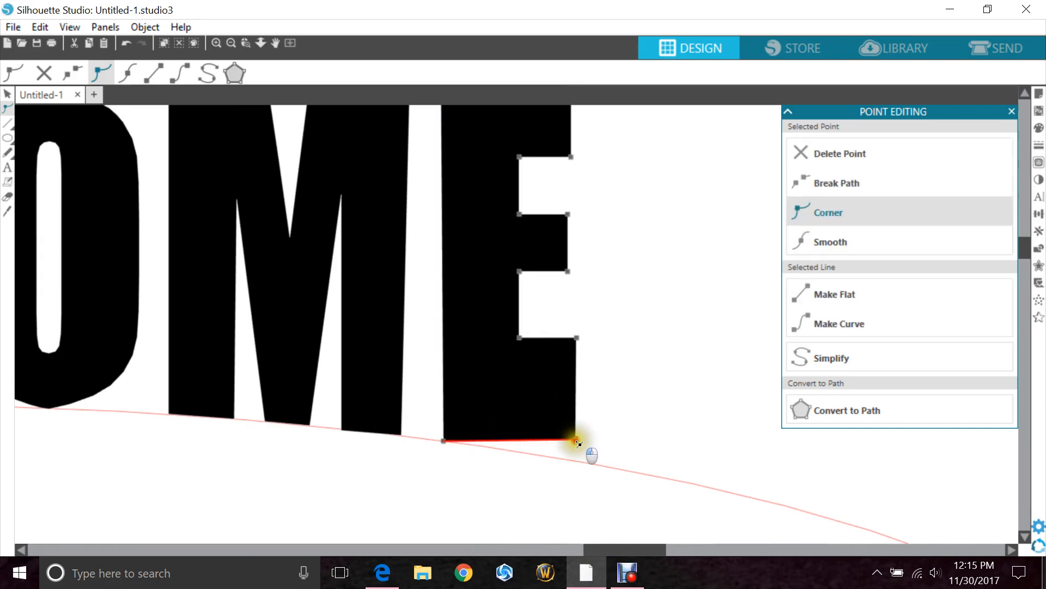
drag(574, 442, 576, 460)
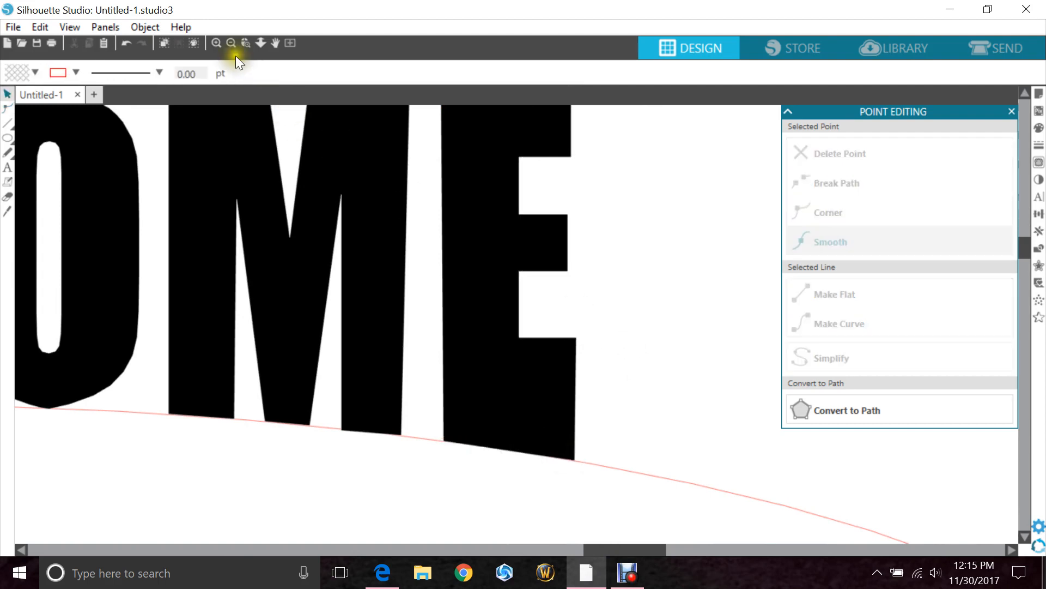
Step: Zoom out and drag the curved-bottom WELCOME down beneath the oval
click(231, 42)
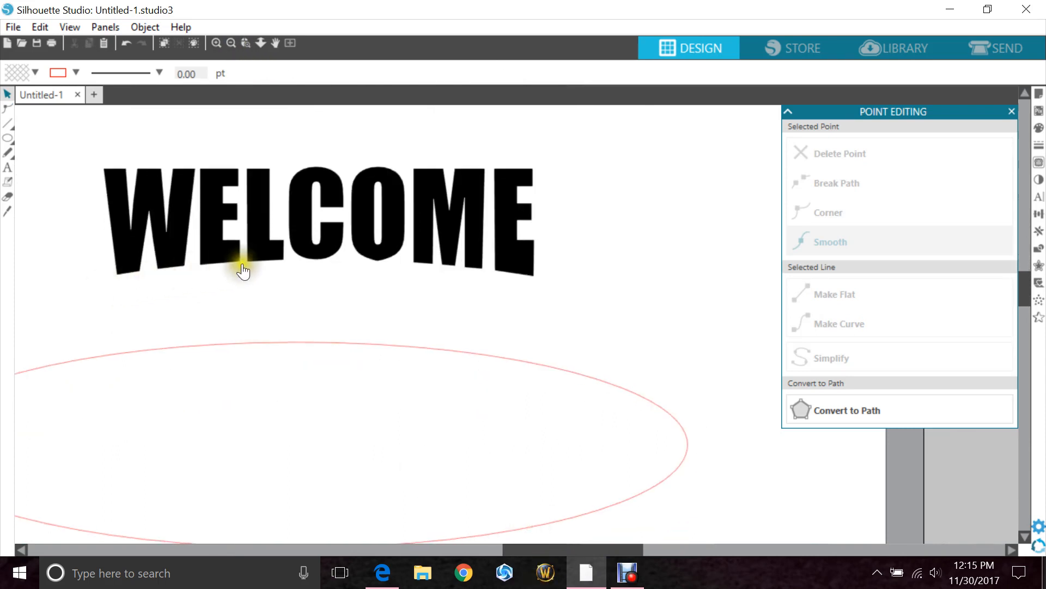
mouse_move(359, 175)
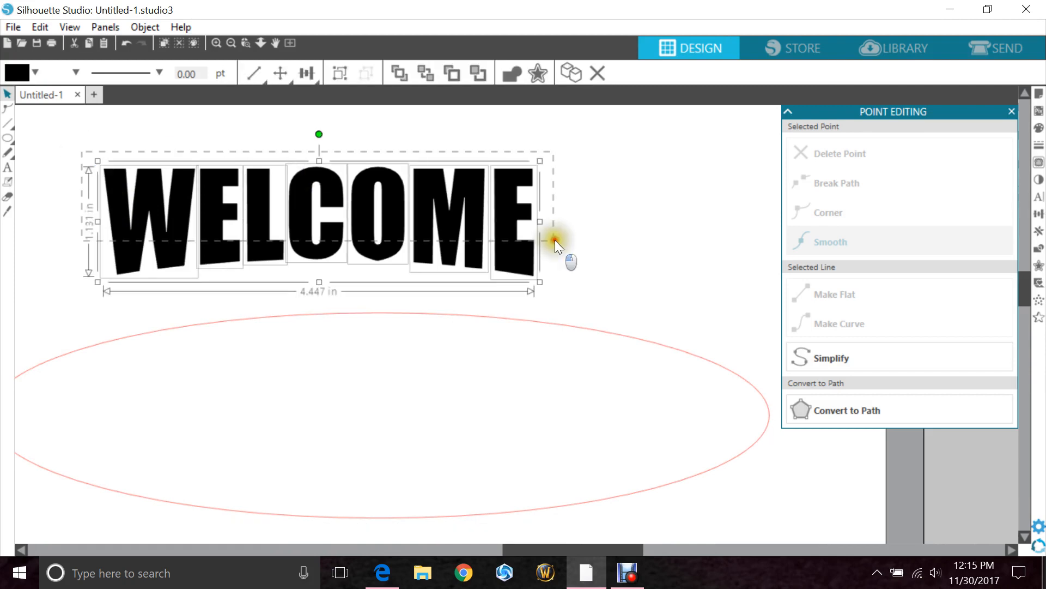
drag(553, 243, 567, 487)
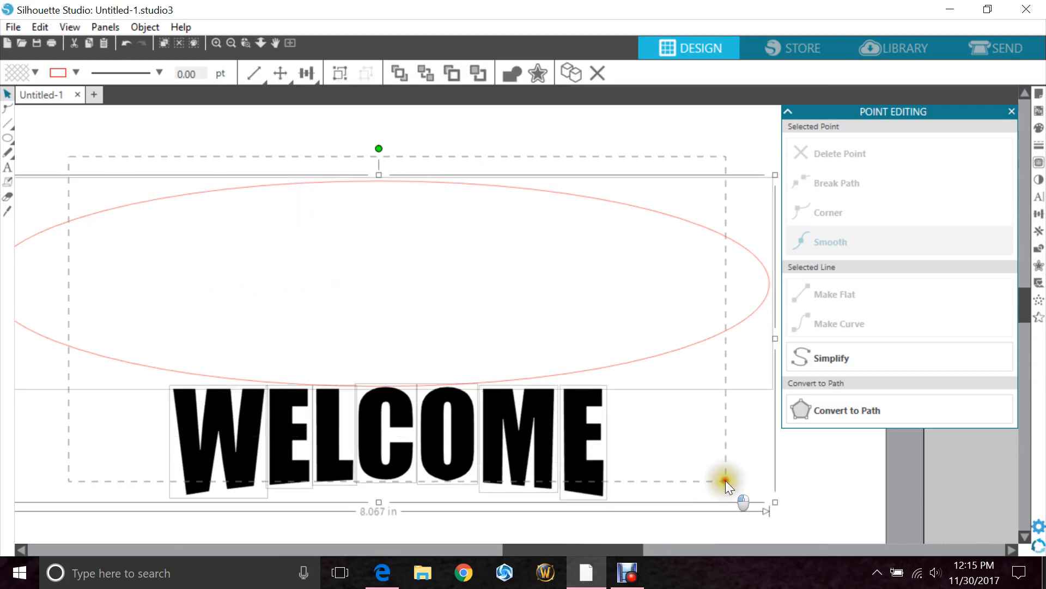
Step: Try Align Center on the word and oval, then revert so WELCOME stays beneath the oval
click(1038, 214)
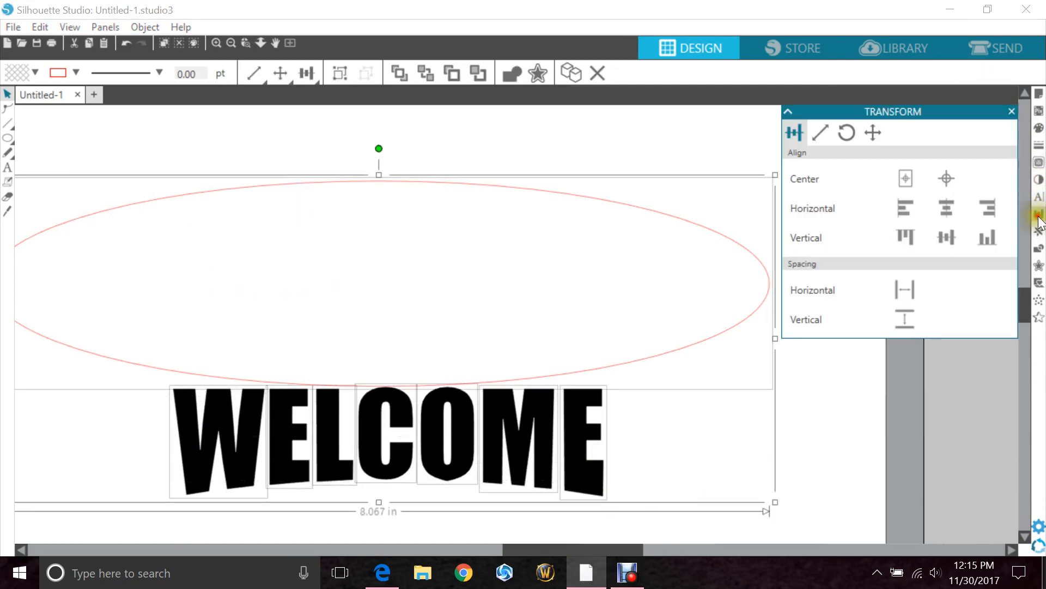
click(946, 208)
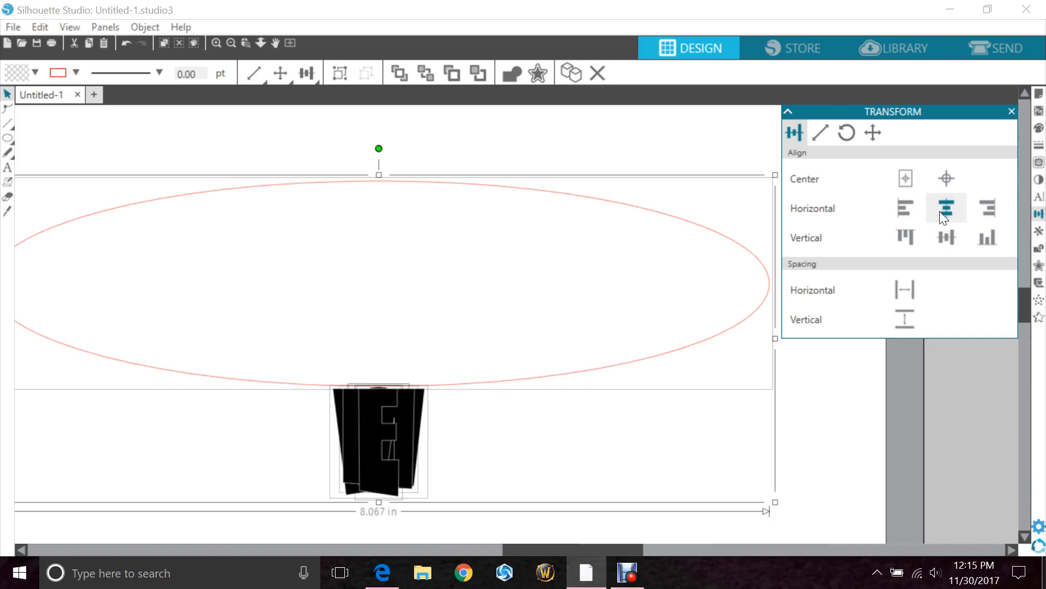
click(946, 209)
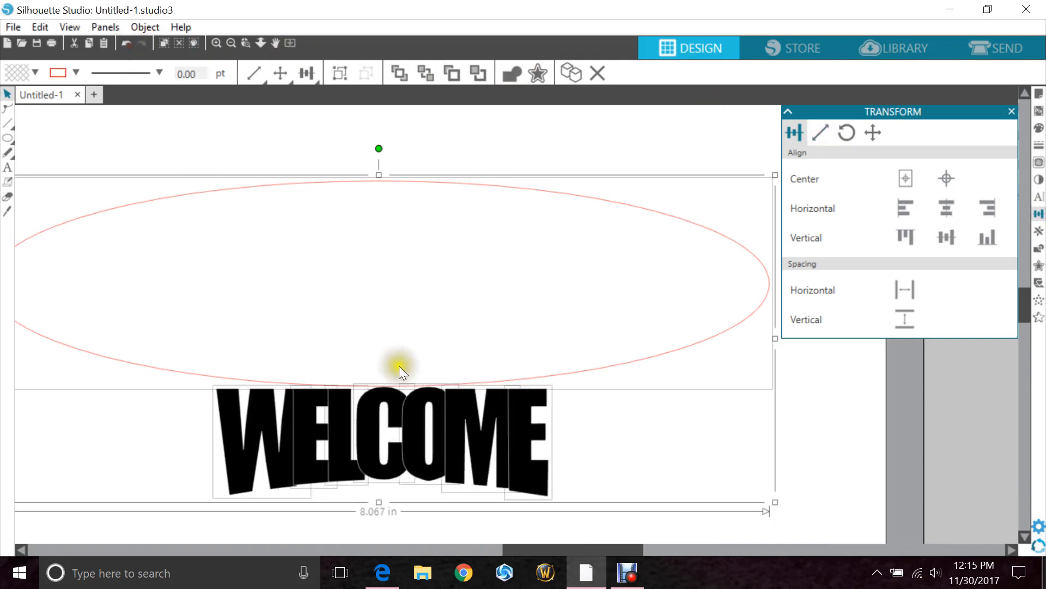
right_click(401, 371)
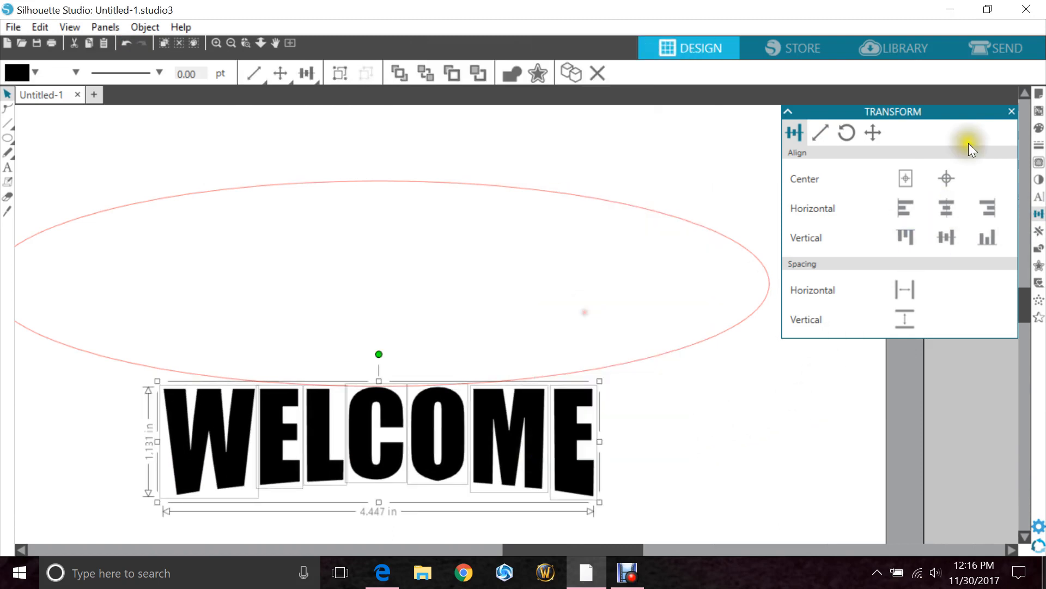
click(1011, 111)
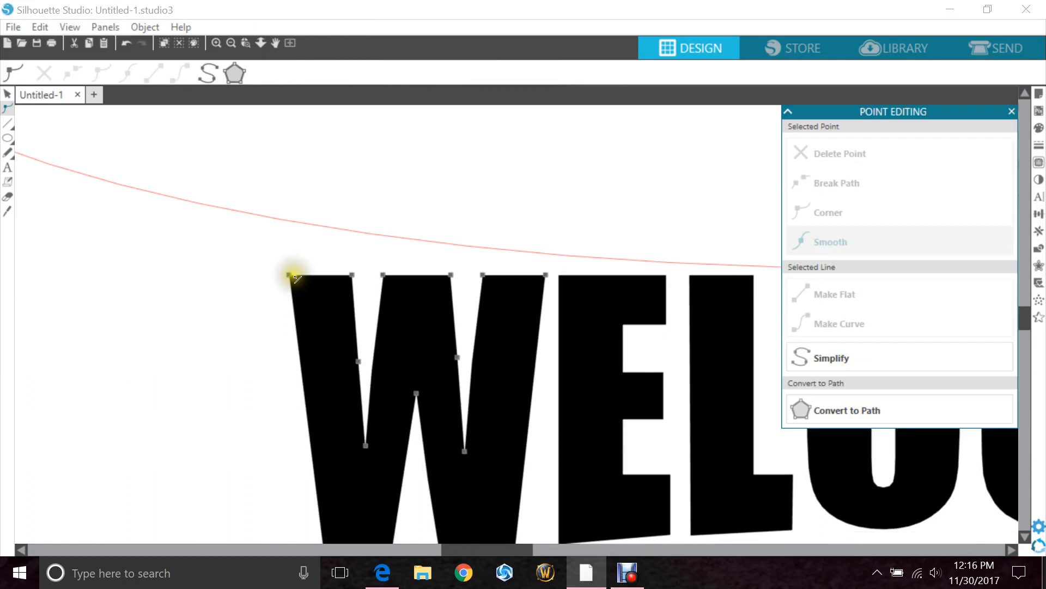
Step: Raise the top corner nodes of the W and first E up onto the oval curve
drag(295, 277, 295, 223)
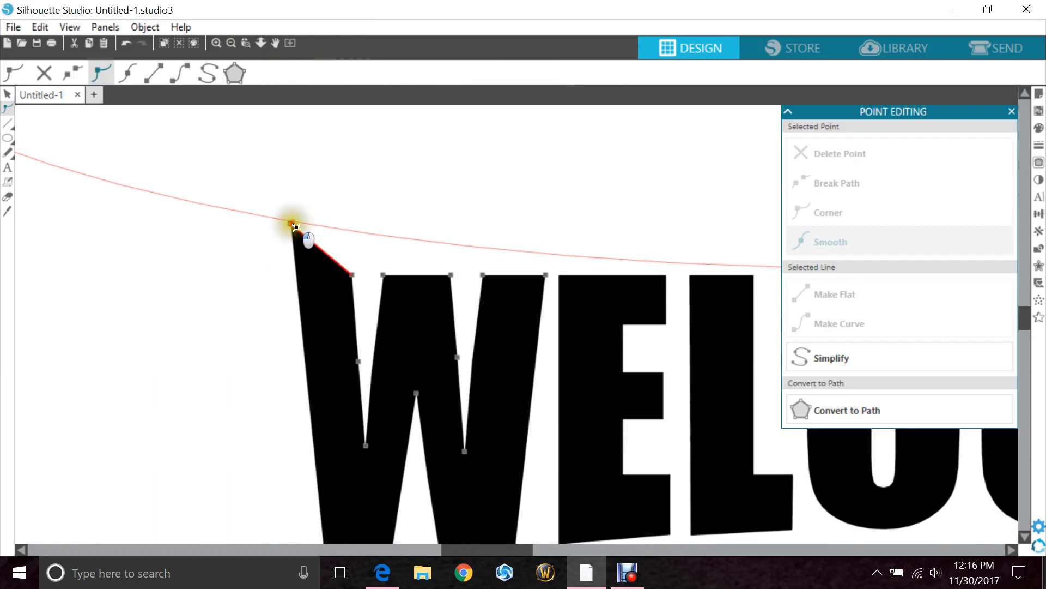
click(831, 212)
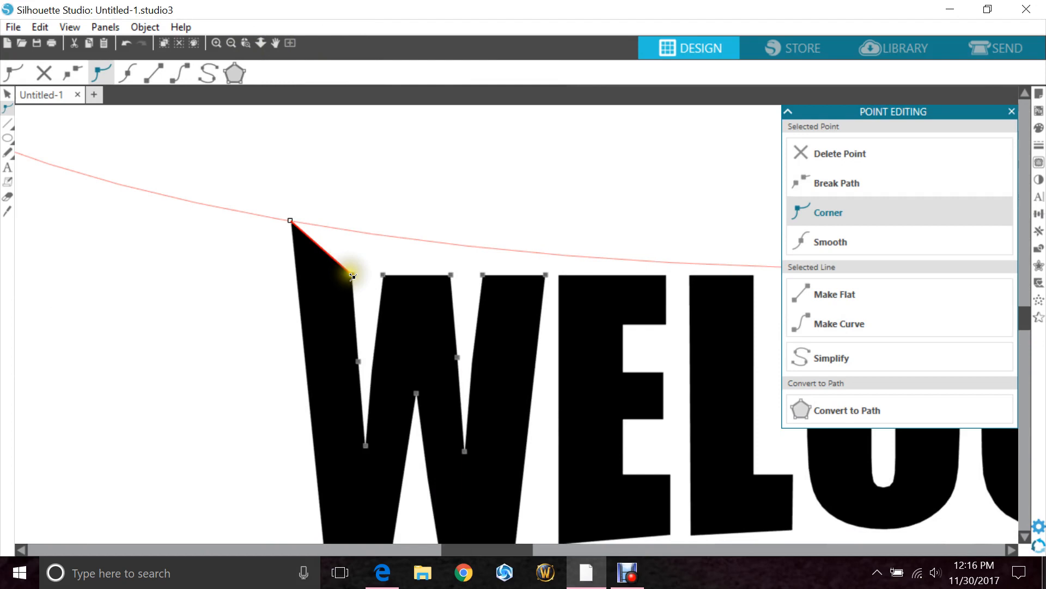
drag(353, 276, 353, 232)
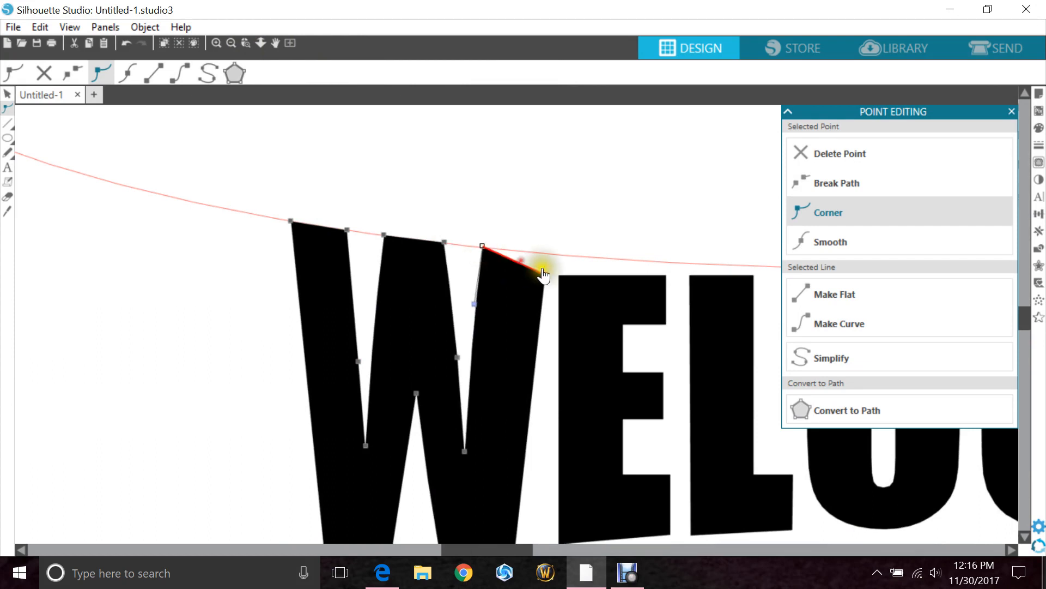
drag(482, 246, 546, 256)
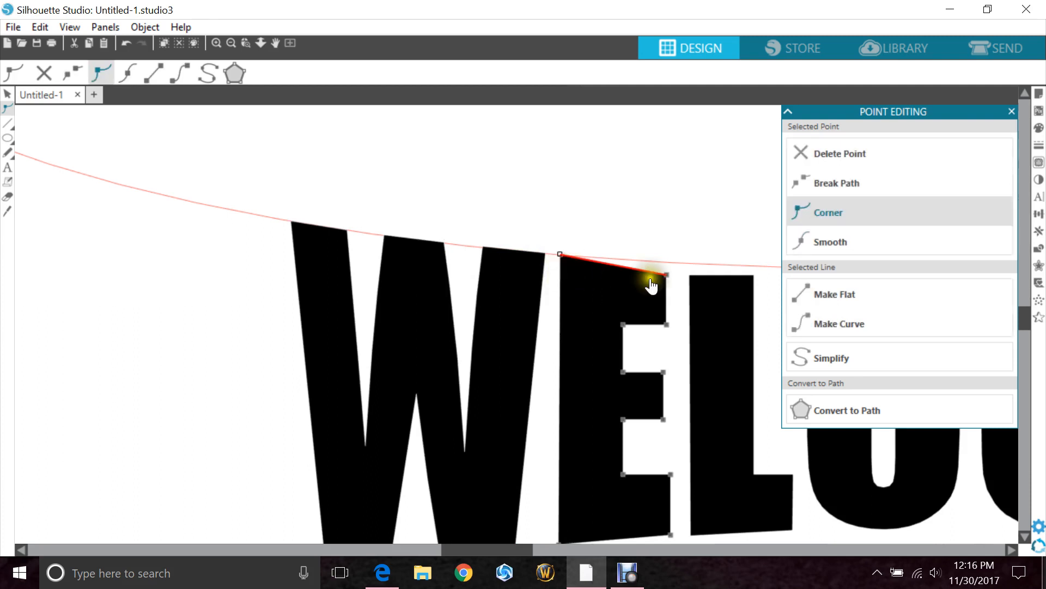
drag(654, 280, 667, 267)
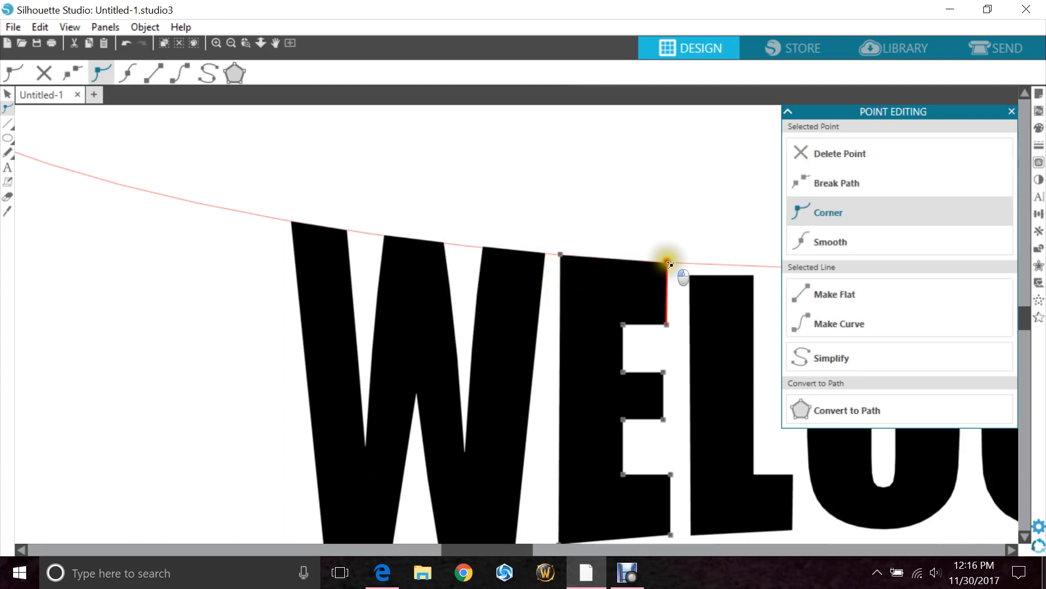
scroll(right, 3)
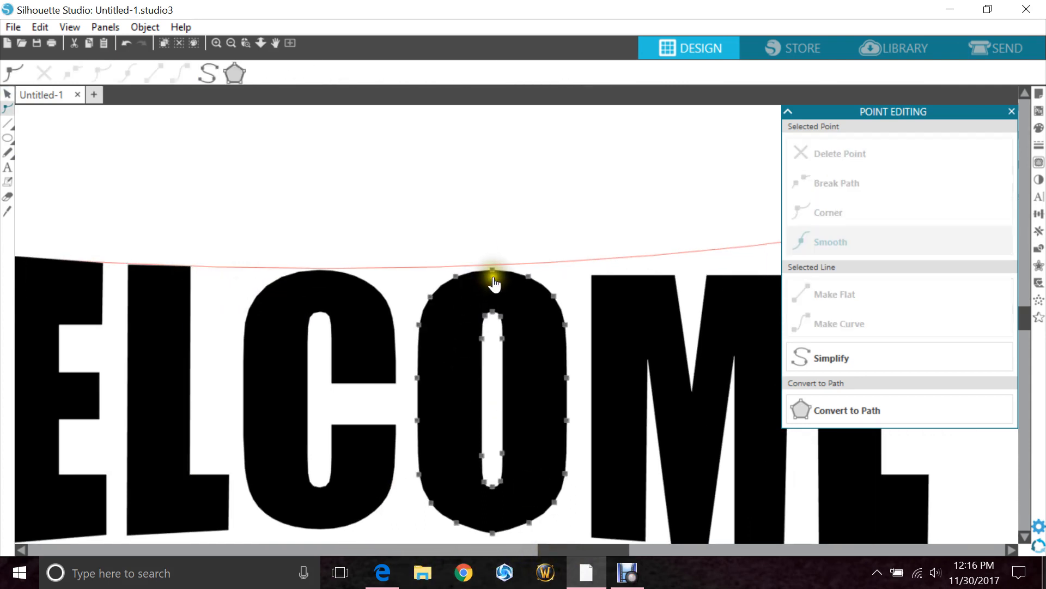
Step: Drag the M's three top corners and the final E's top-right corner up onto the oval
click(829, 241)
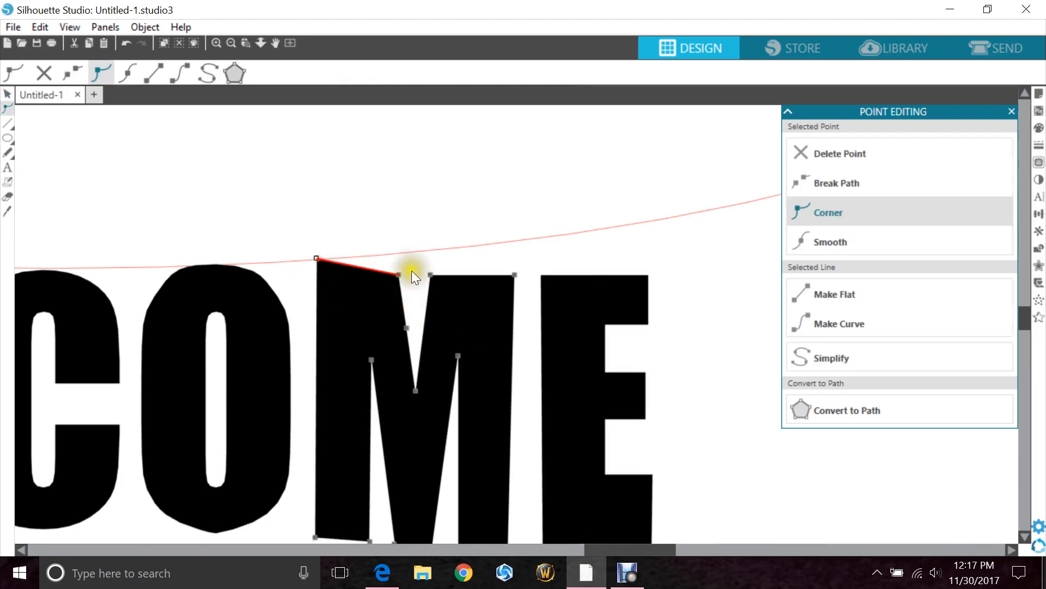
drag(410, 276, 397, 257)
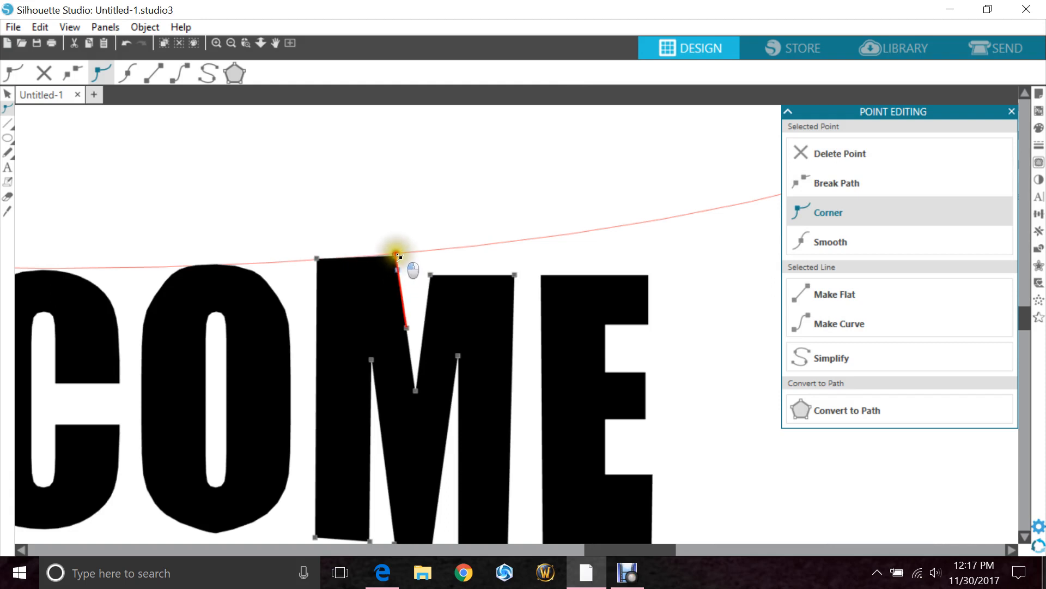
drag(398, 257, 434, 273)
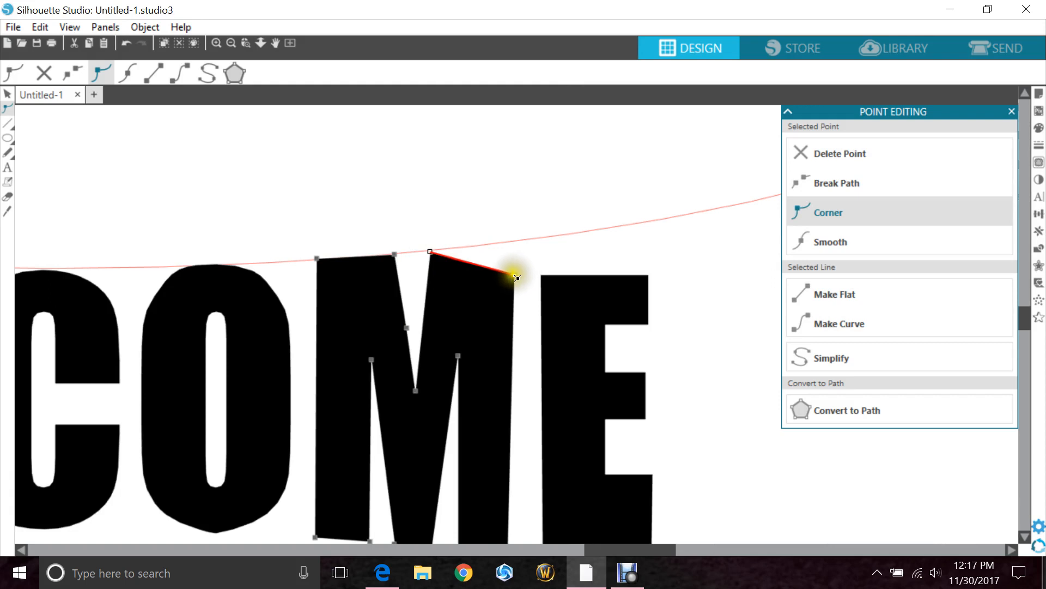
drag(514, 277, 512, 242)
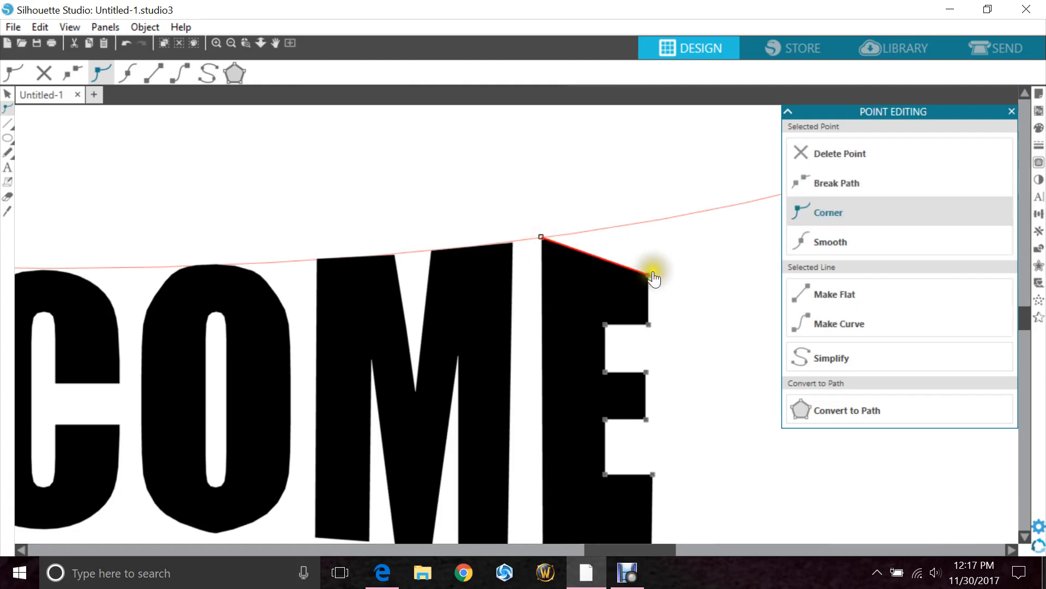
drag(654, 276, 647, 223)
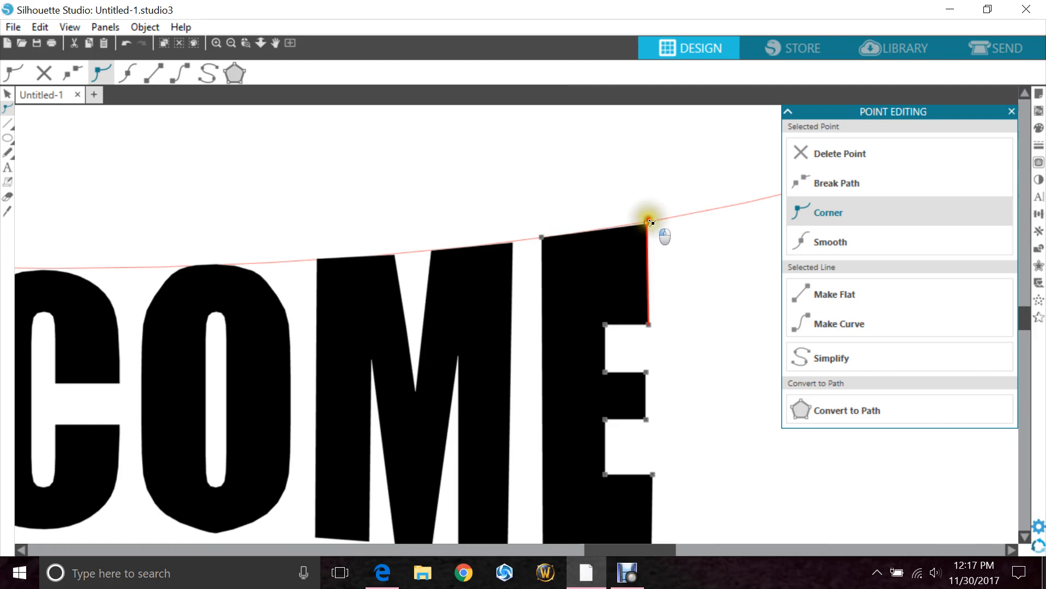
click(231, 43)
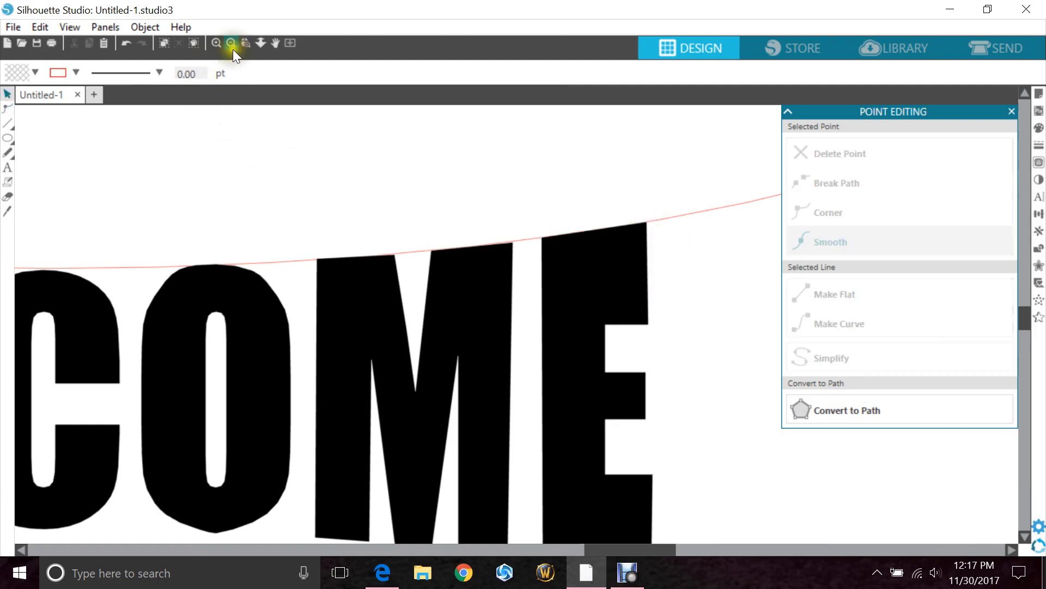
Step: Zoom to fit the whole WELCOME design and clear the selection
click(231, 42)
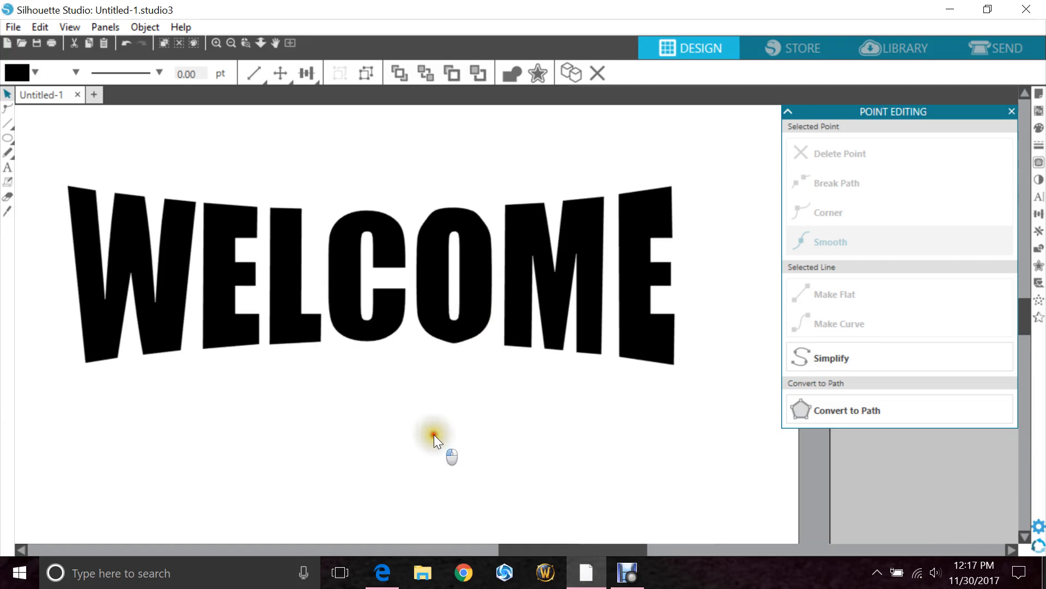
click(435, 432)
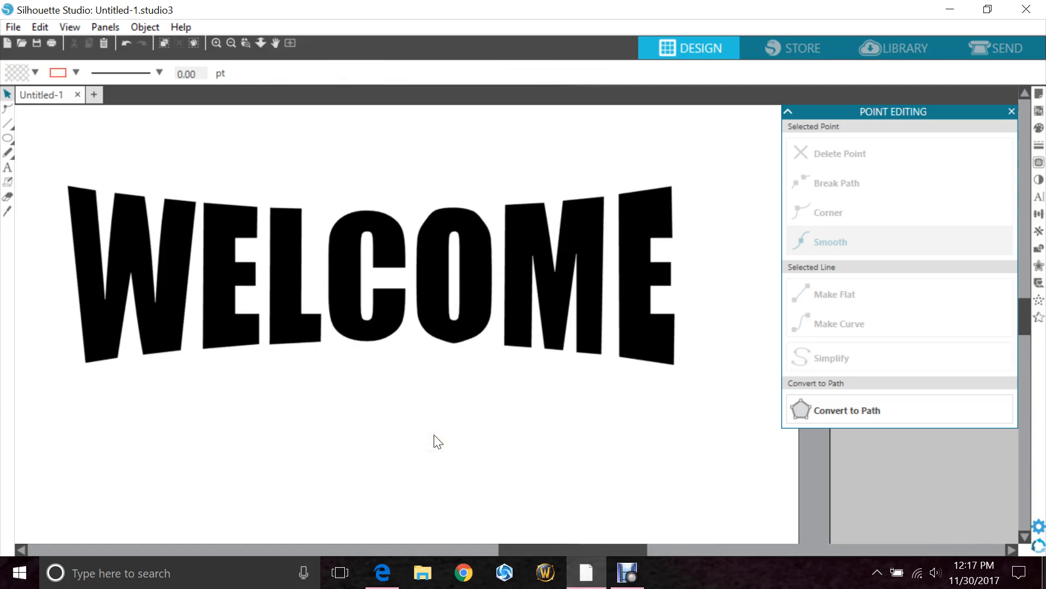